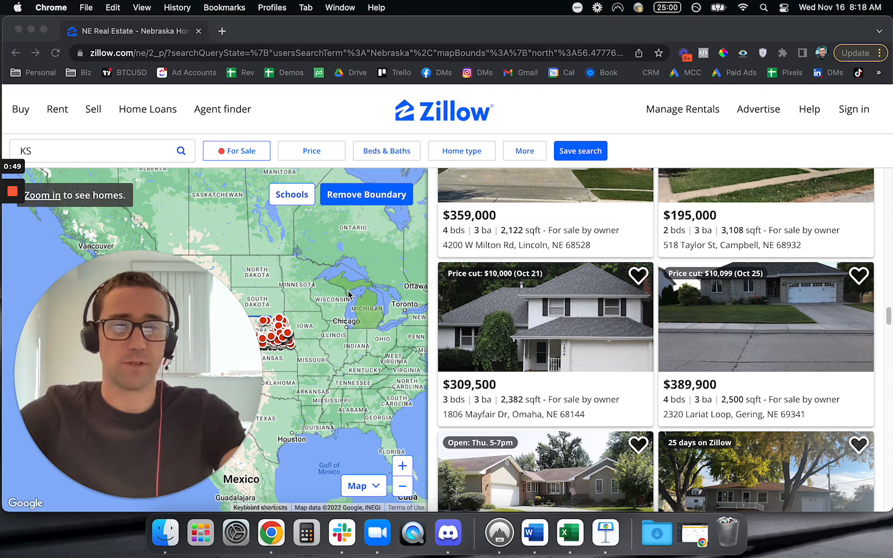
Scroll down through the results list as it moves from Nebraska into the Colorado for-sale listings
scroll(down, 3)
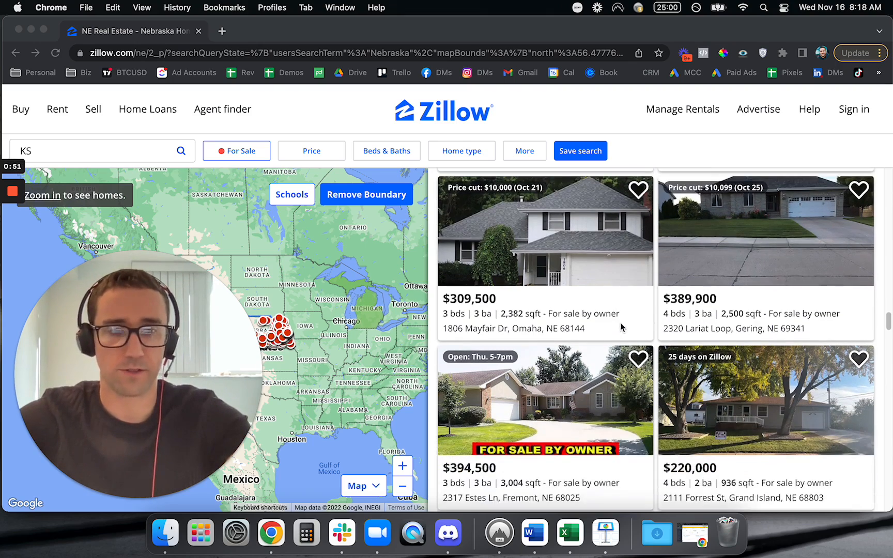
scroll(down, 3)
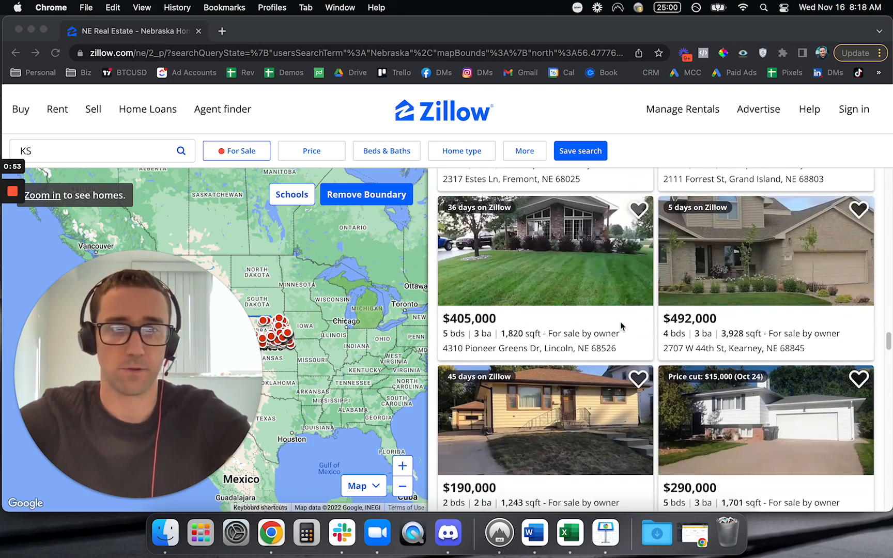
scroll(down, 3)
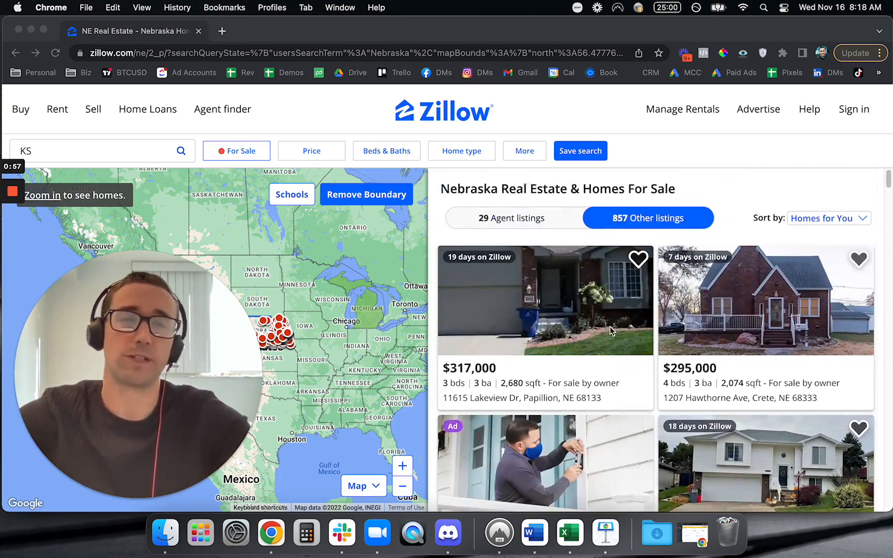
scroll(down, 3)
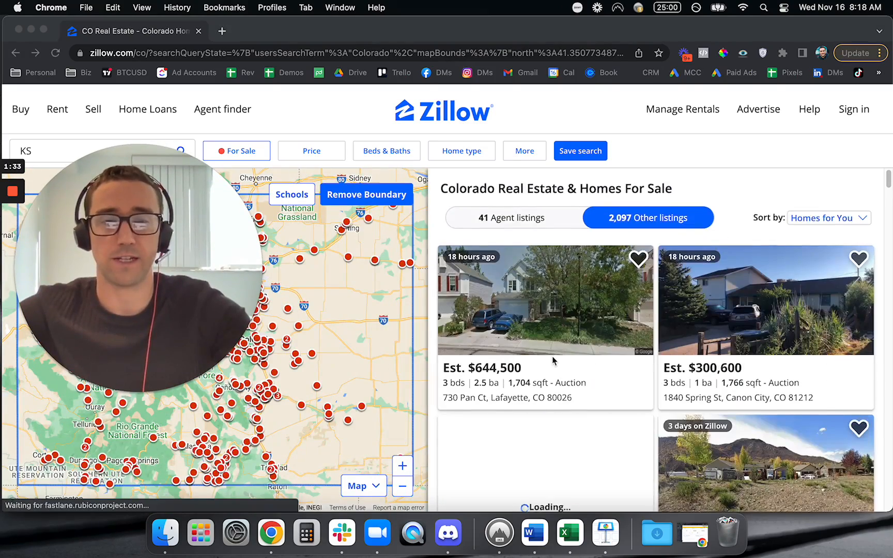
scroll(down, 3)
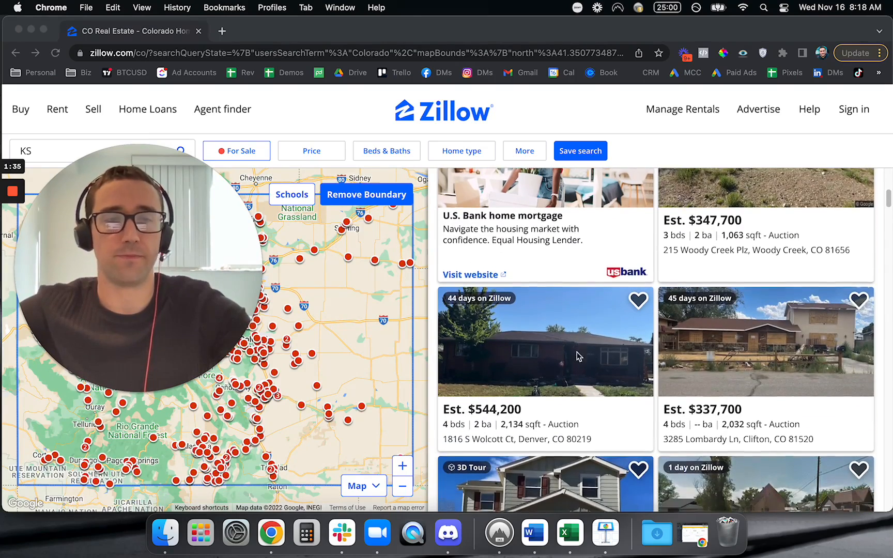
Open the home-details page of the $337,700 Clifton, CO auction house
click(741, 342)
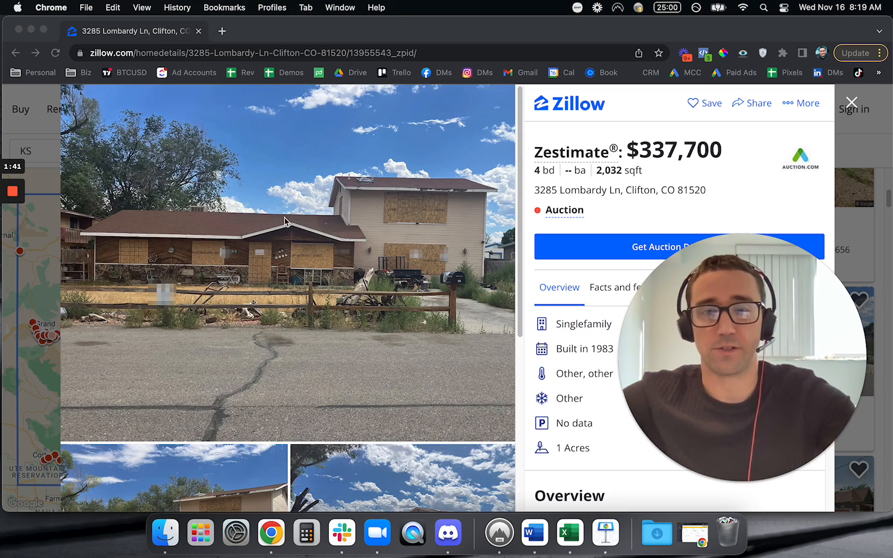
mouse_move(404, 229)
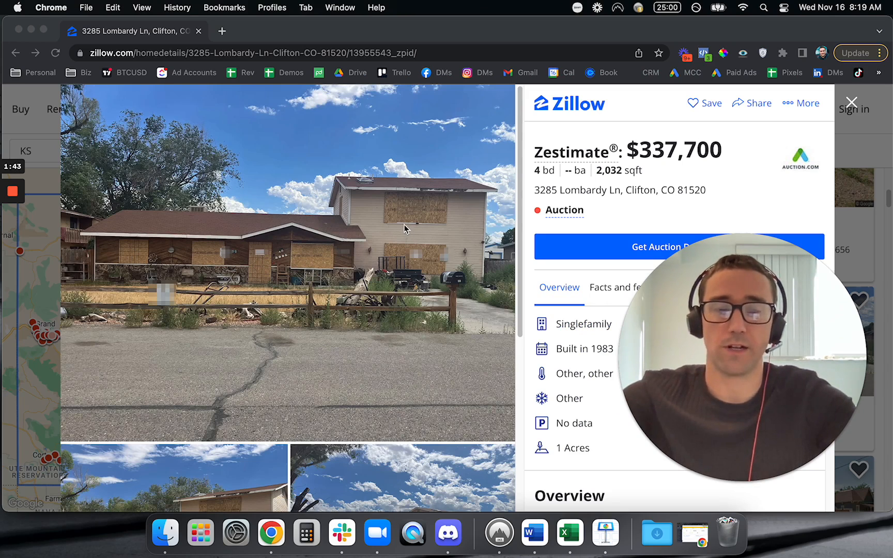
mouse_move(265, 101)
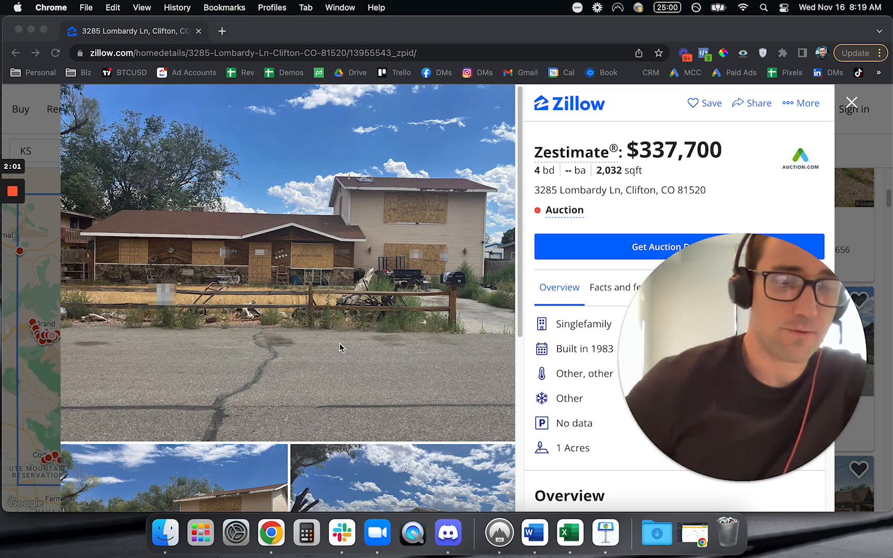
mouse_move(789, 115)
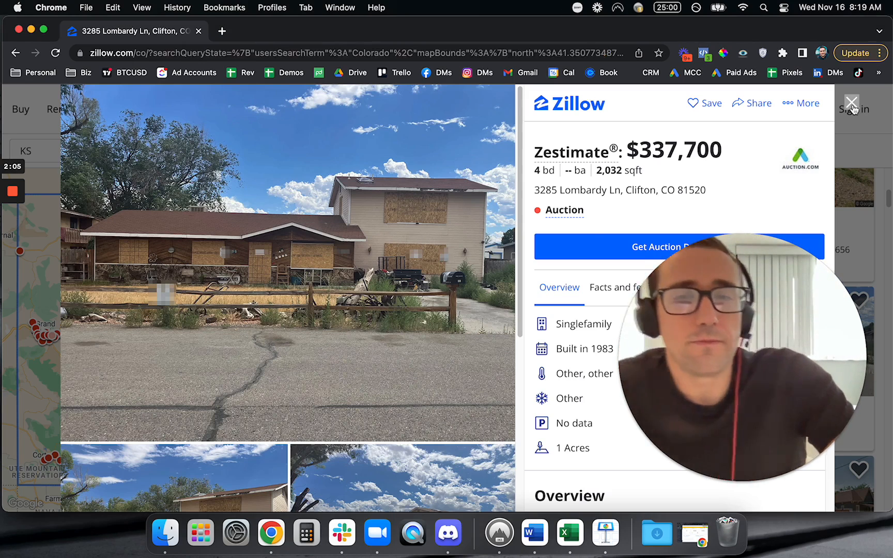
Close the Clifton listing and scroll down through the remaining first-page Colorado results
click(852, 104)
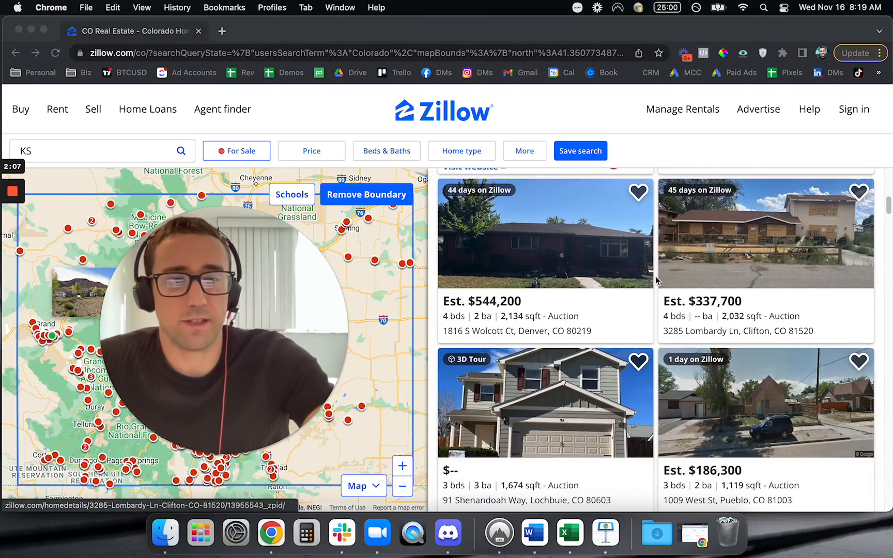
scroll(down, 3)
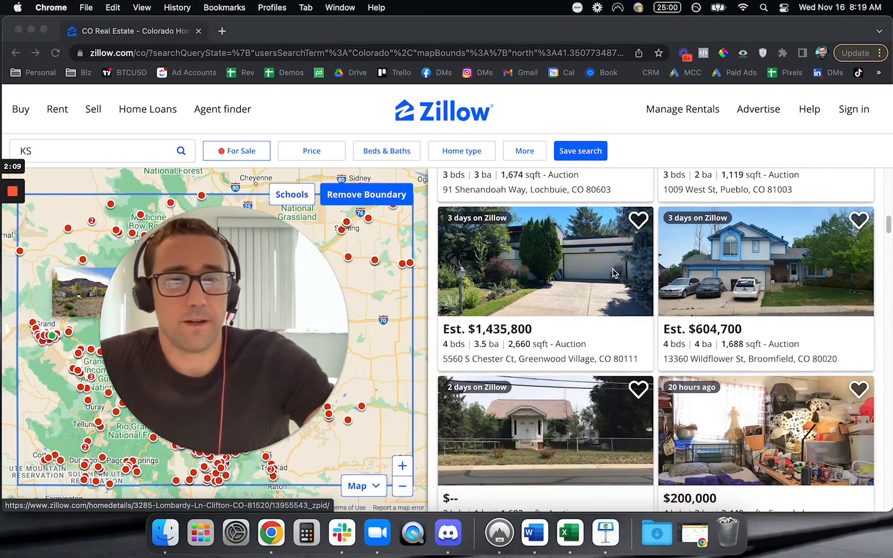
scroll(down, 3)
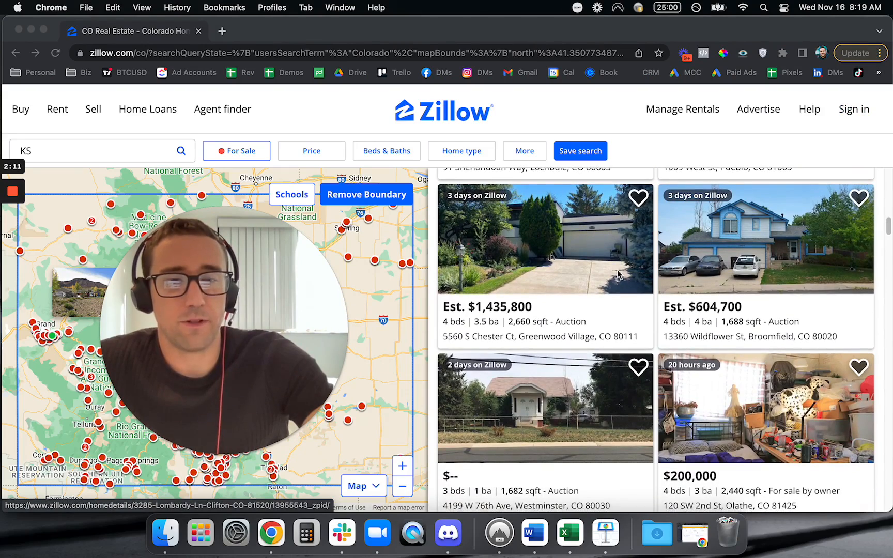
click(544, 408)
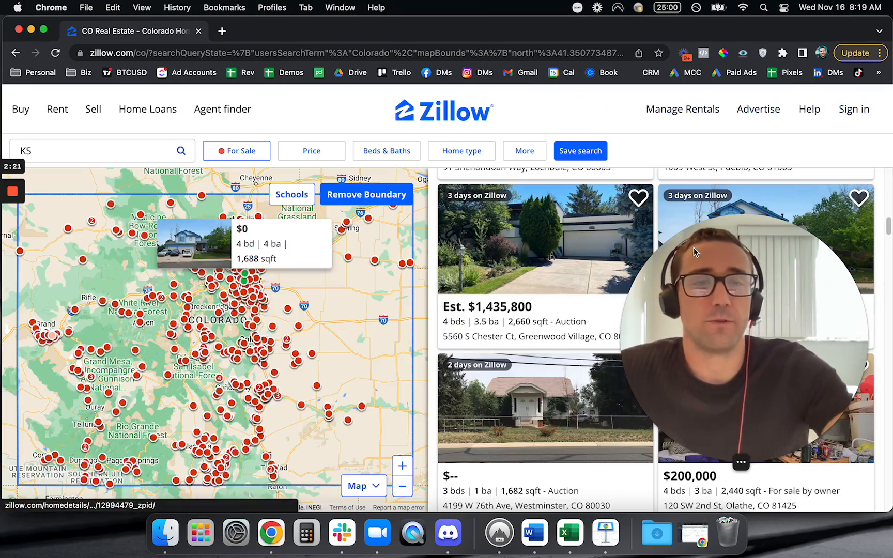
scroll(down, 3)
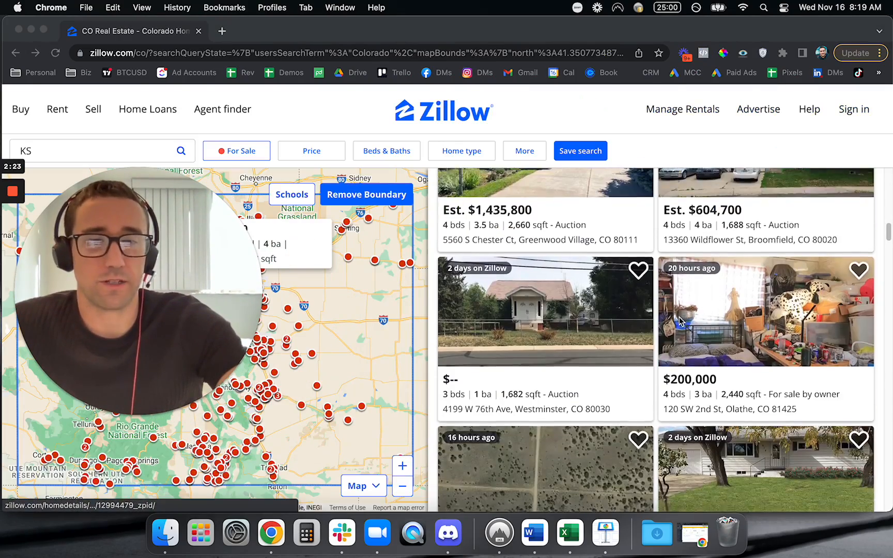
scroll(down, 3)
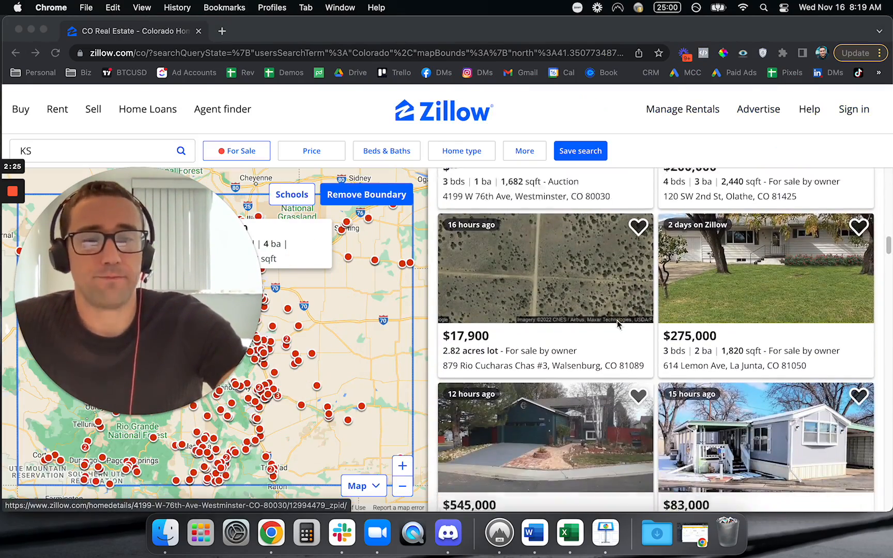
scroll(down, 3)
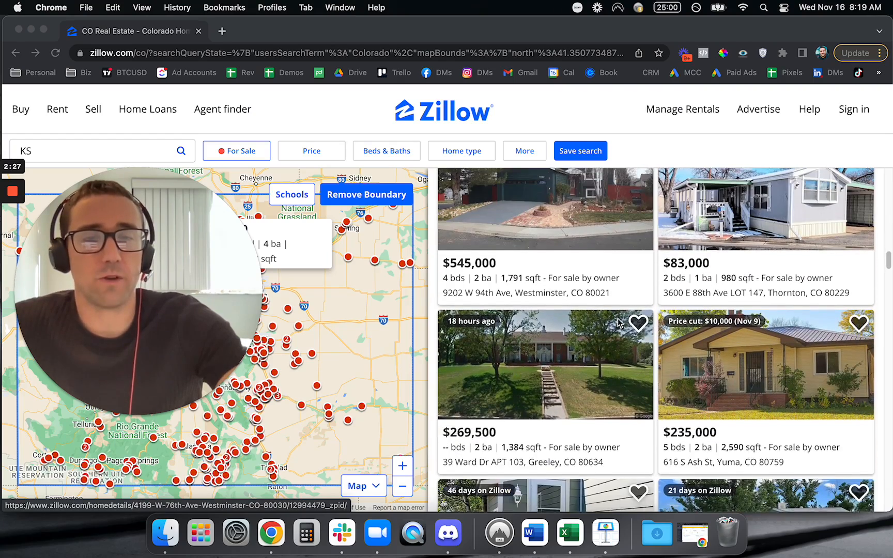
scroll(down, 3)
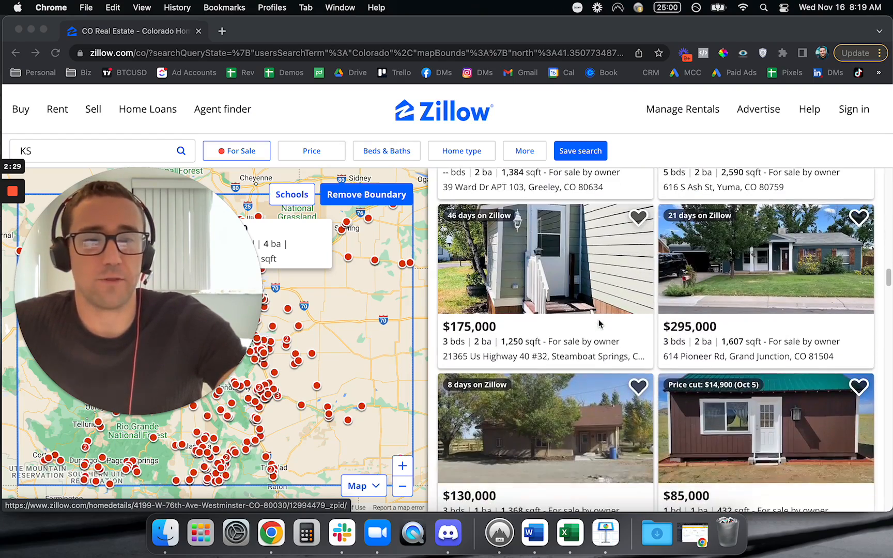
scroll(down, 3)
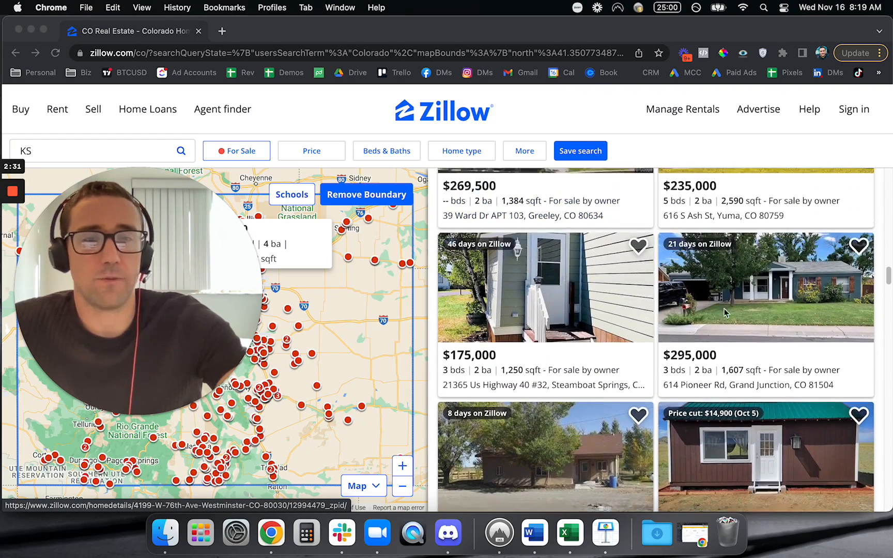
Move to page 2 of the Colorado owner and pre-foreclosure results and browse its listing photos
click(765, 287)
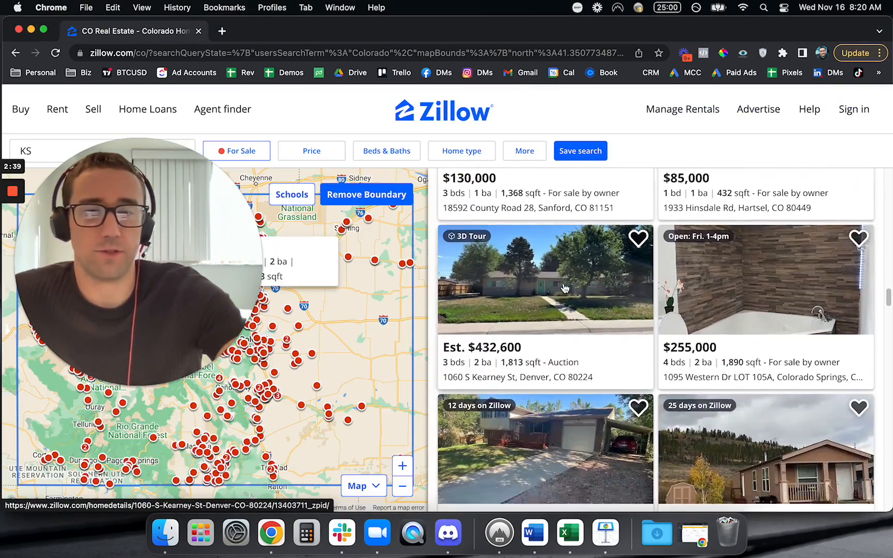
scroll(down, 3)
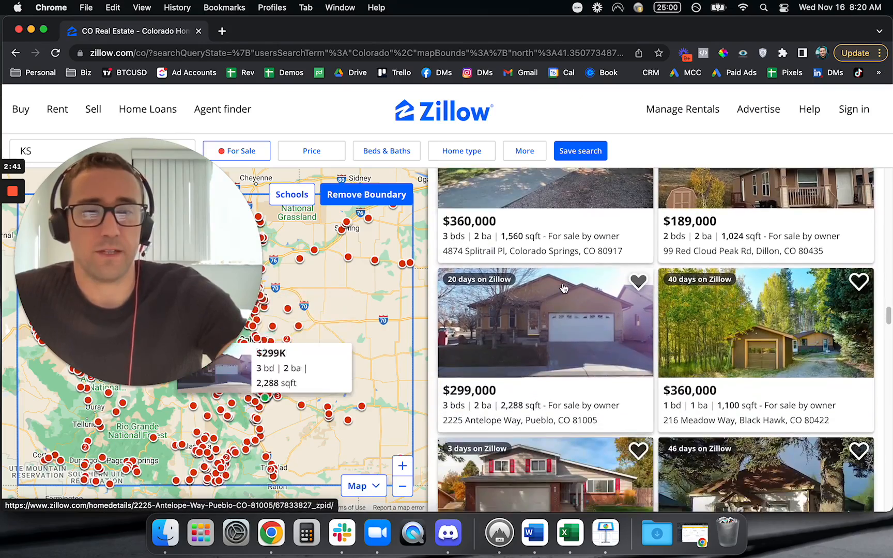
scroll(down, 3)
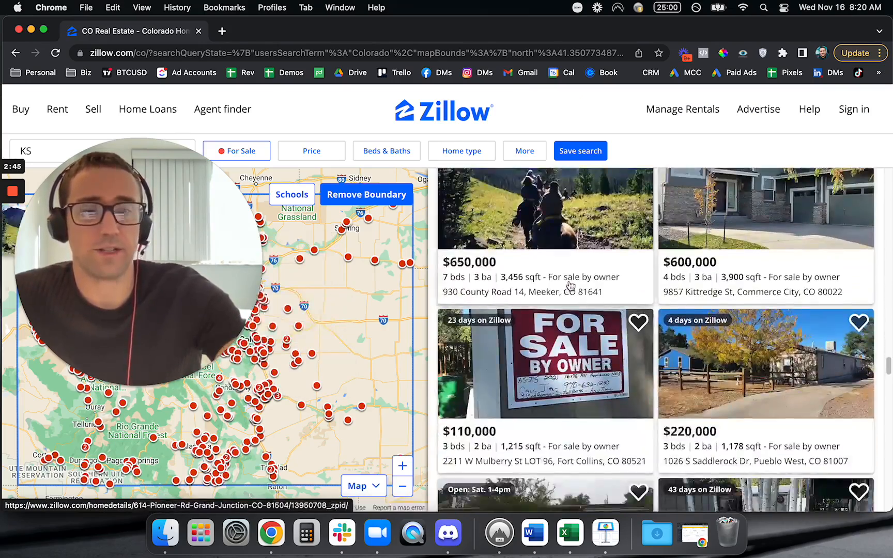
scroll(down, 3)
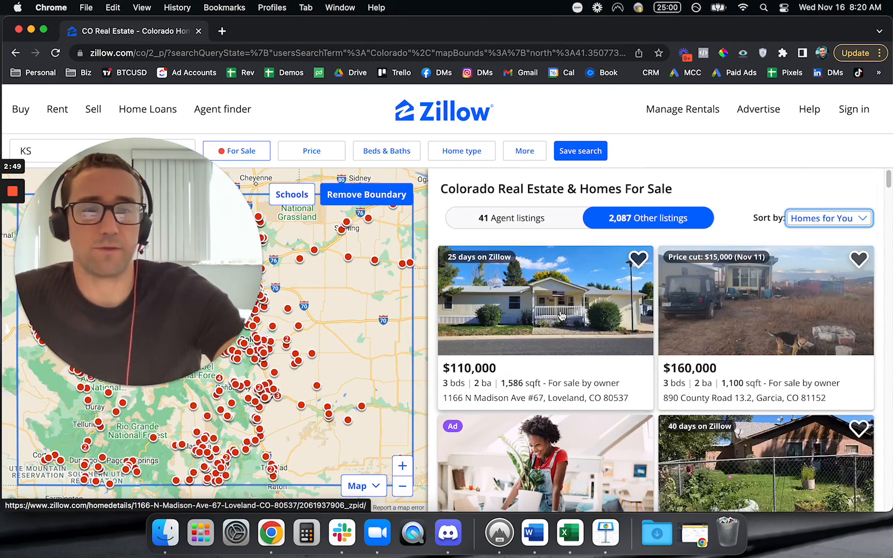
scroll(down, 3)
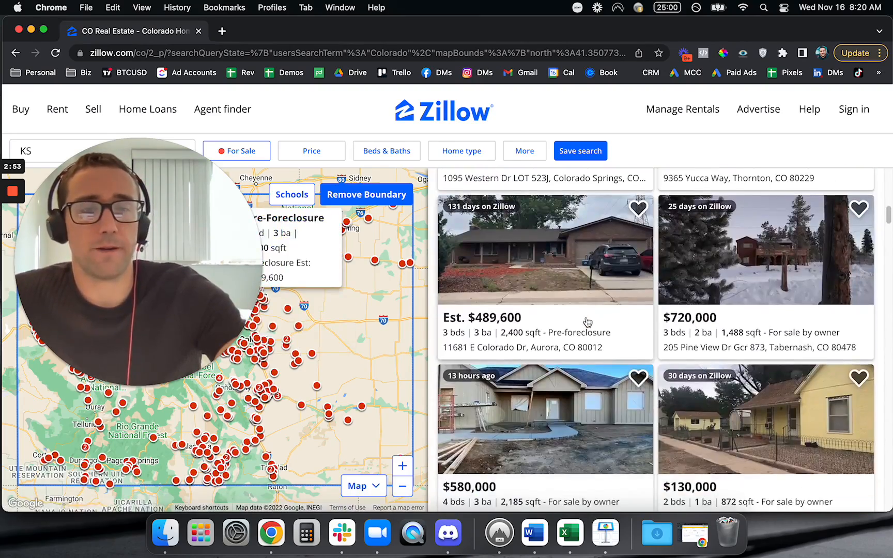
scroll(down, 3)
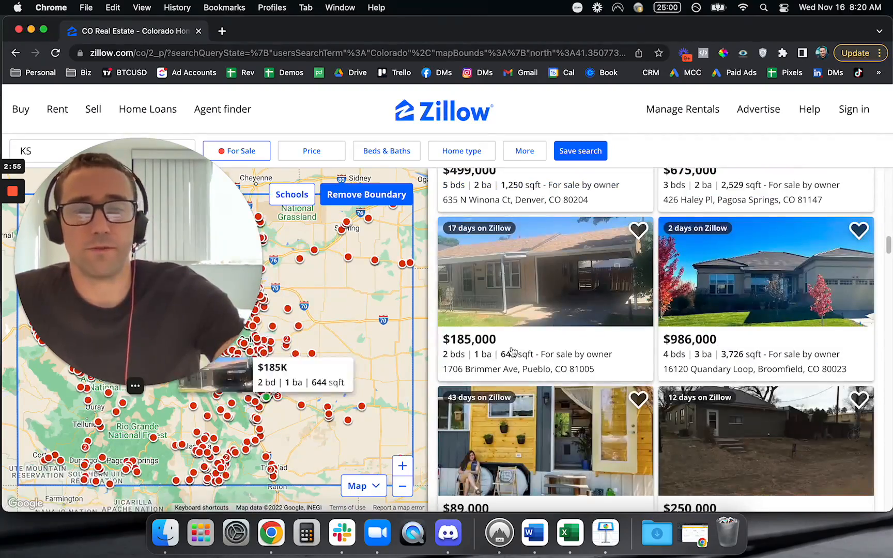
scroll(down, 3)
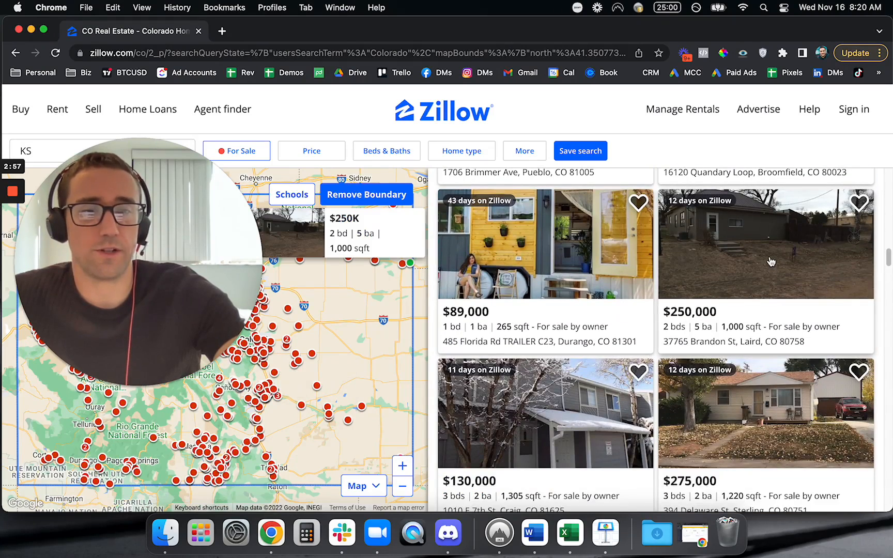
click(764, 244)
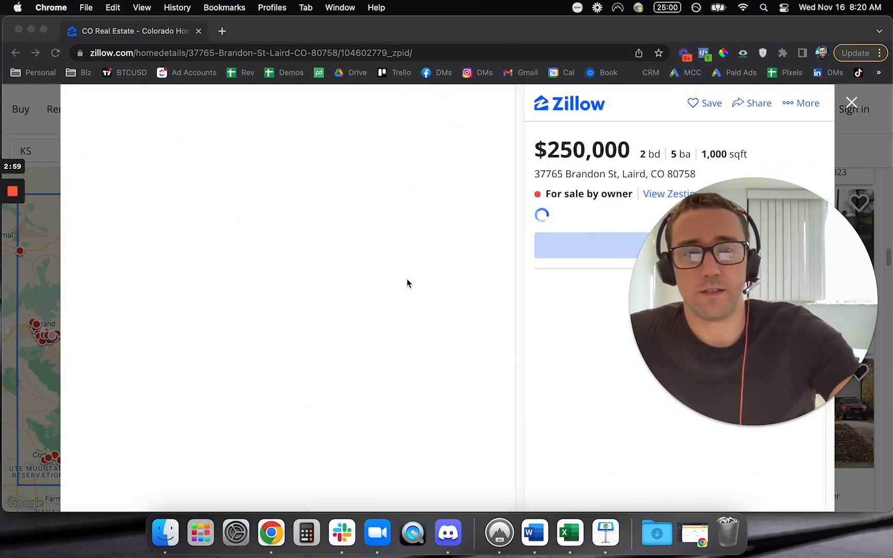
mouse_move(295, 302)
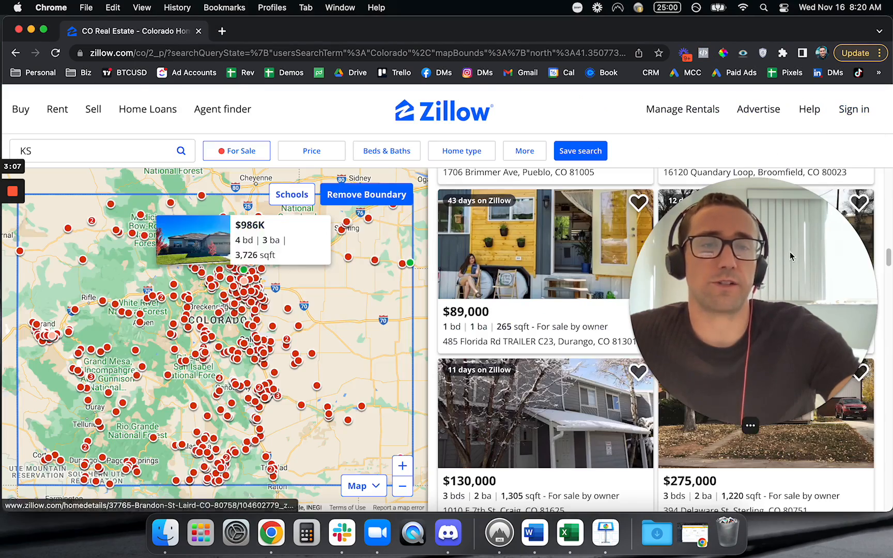
scroll(down, 3)
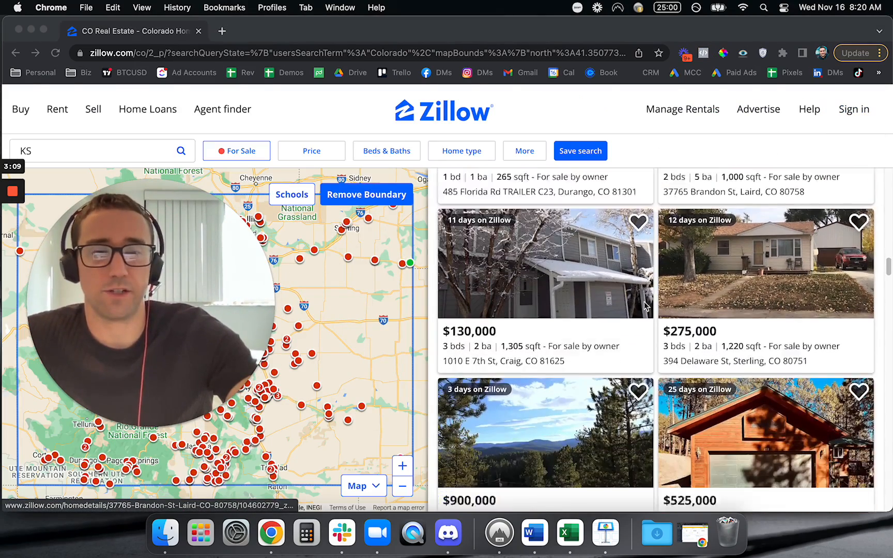
scroll(down, 3)
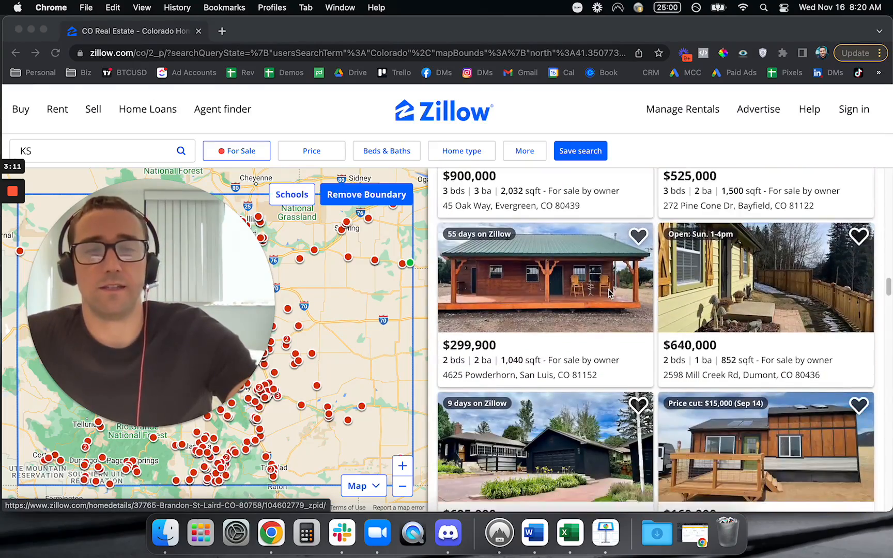
scroll(down, 3)
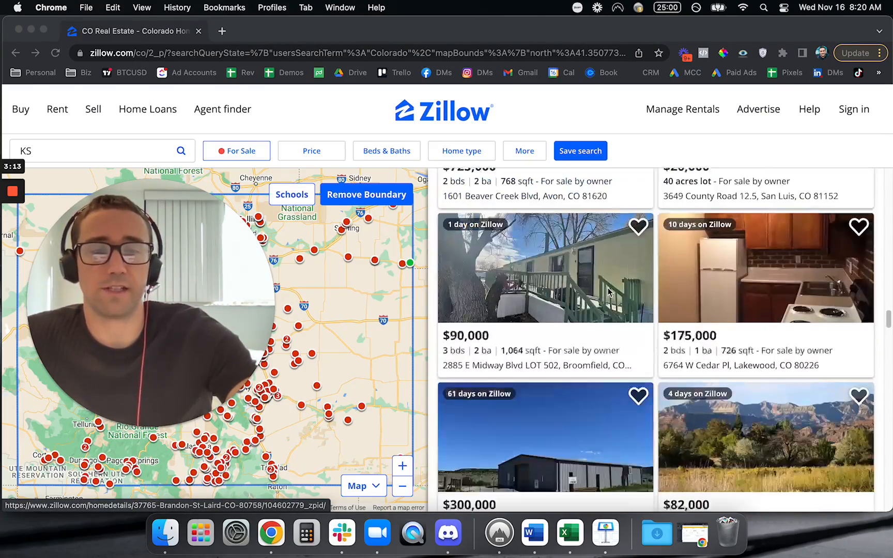
scroll(down, 3)
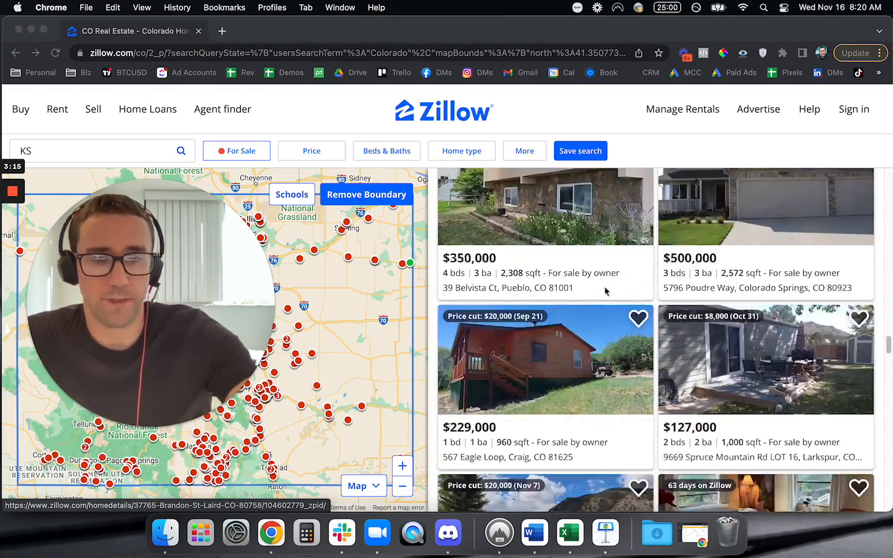
scroll(down, 3)
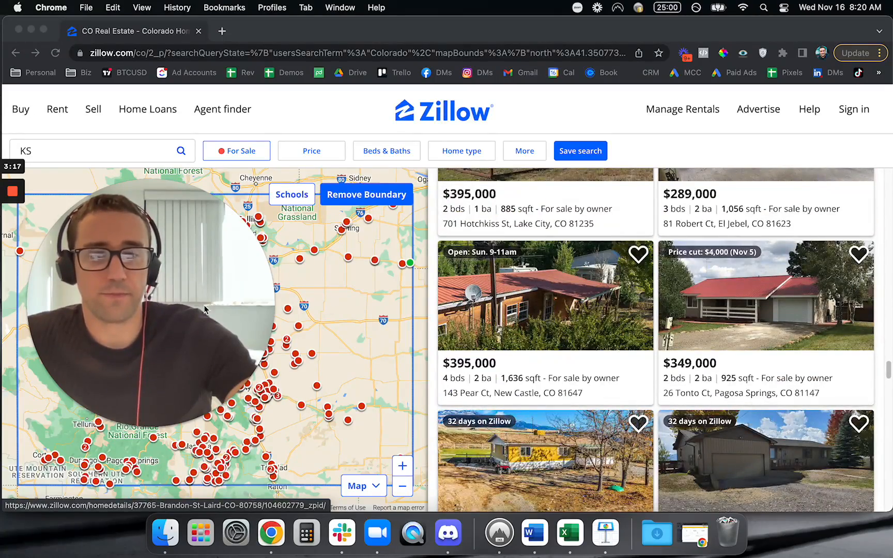
scroll(down, 3)
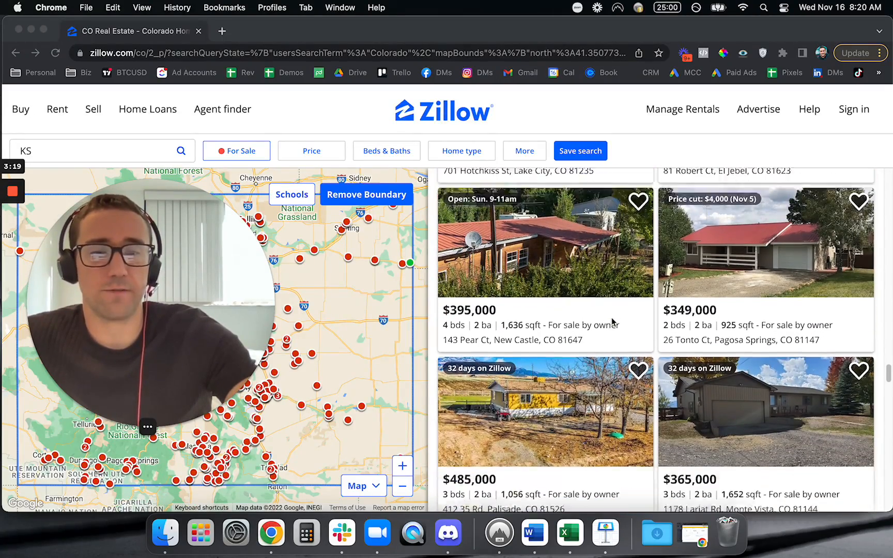
scroll(down, 3)
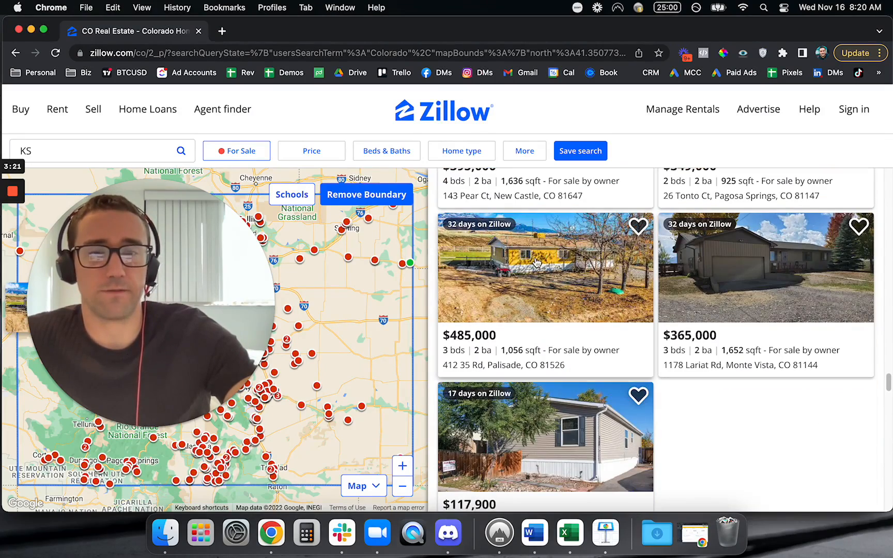
click(544, 267)
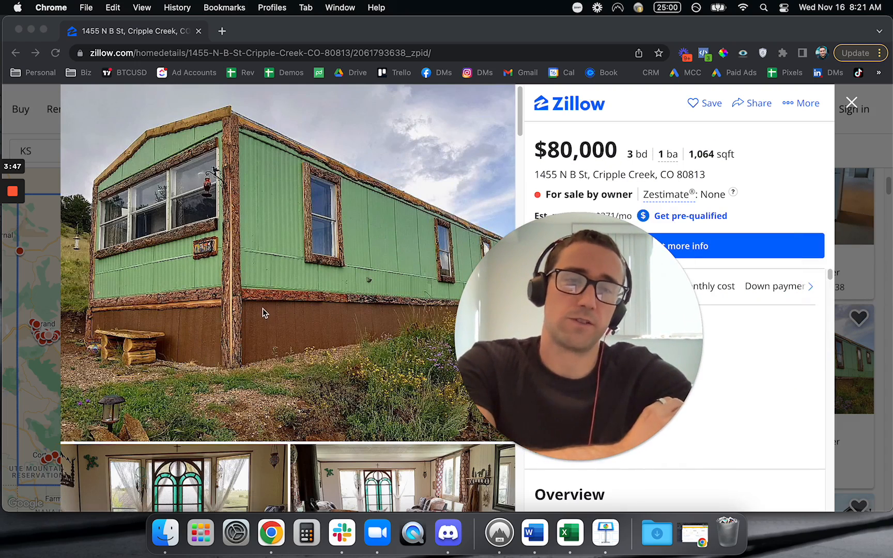
mouse_move(385, 142)
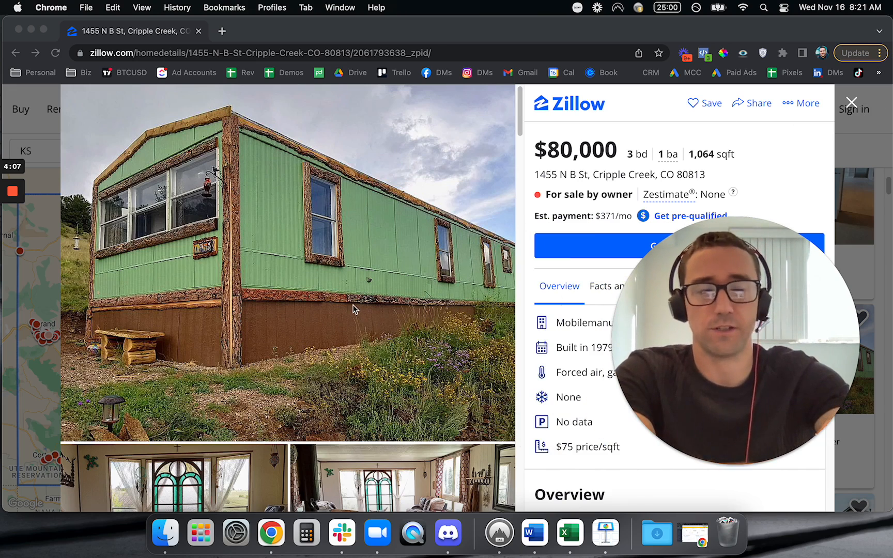
mouse_move(346, 303)
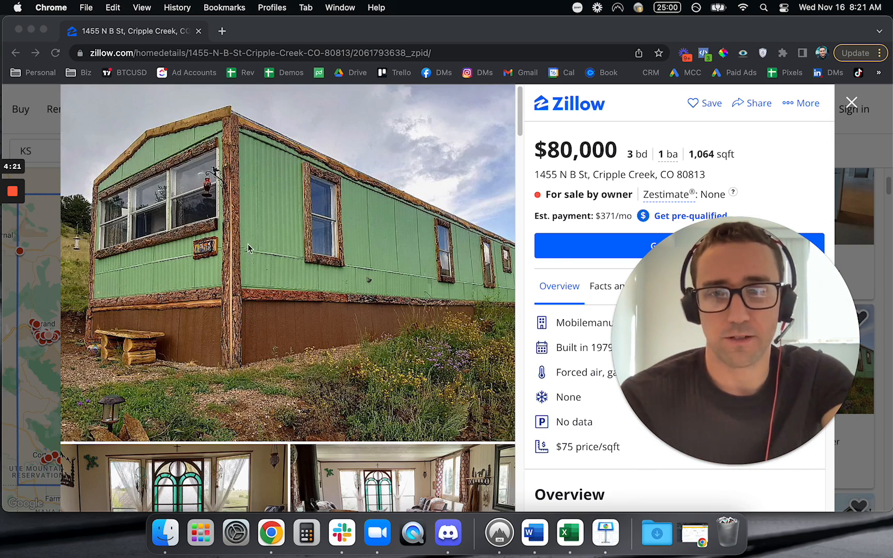
mouse_move(252, 154)
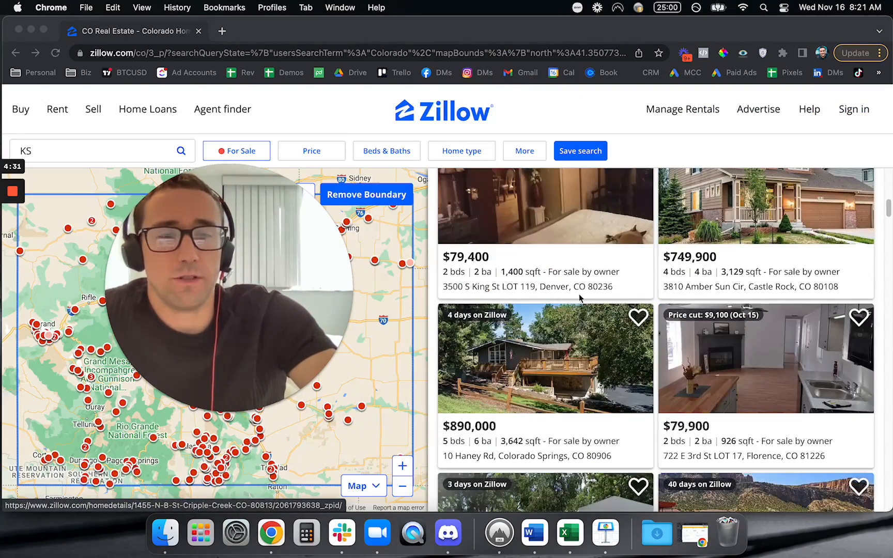
Scroll down the third page of Colorado owner listings toward the pagination for page 4
scroll(down, 3)
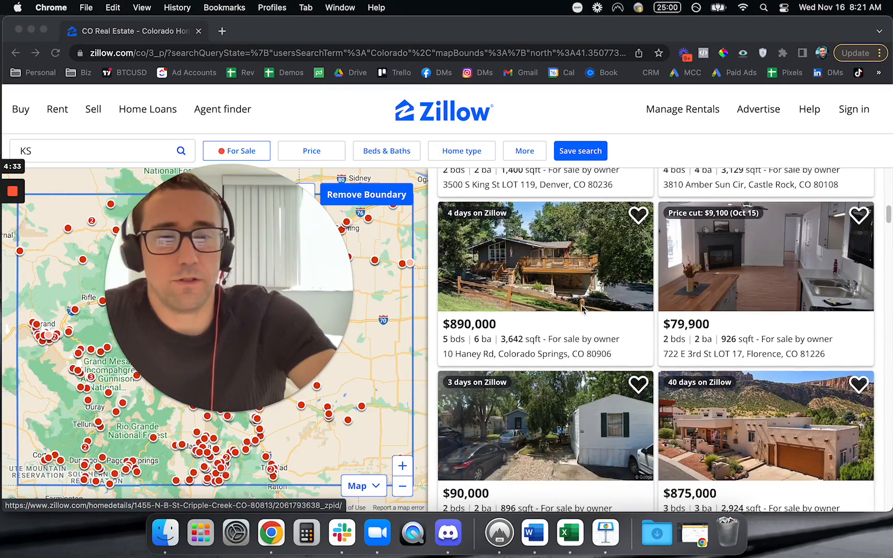
scroll(down, 3)
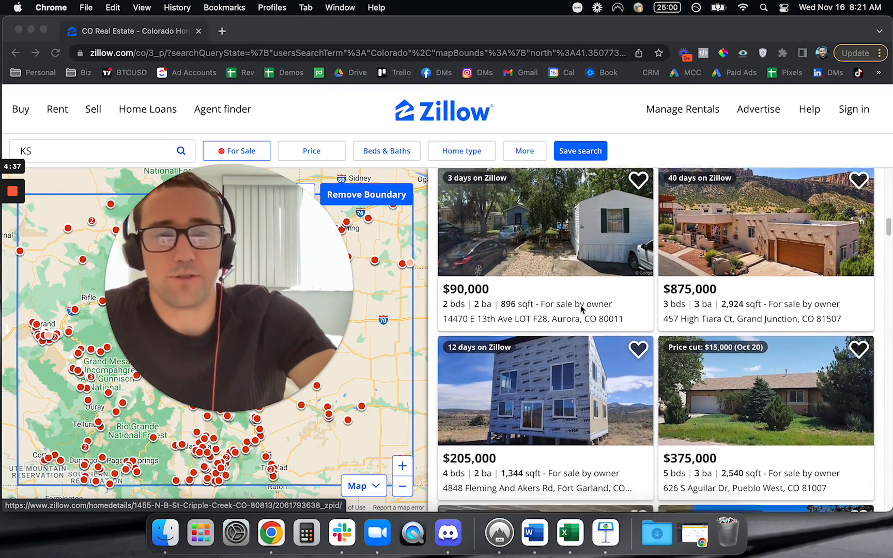
scroll(down, 3)
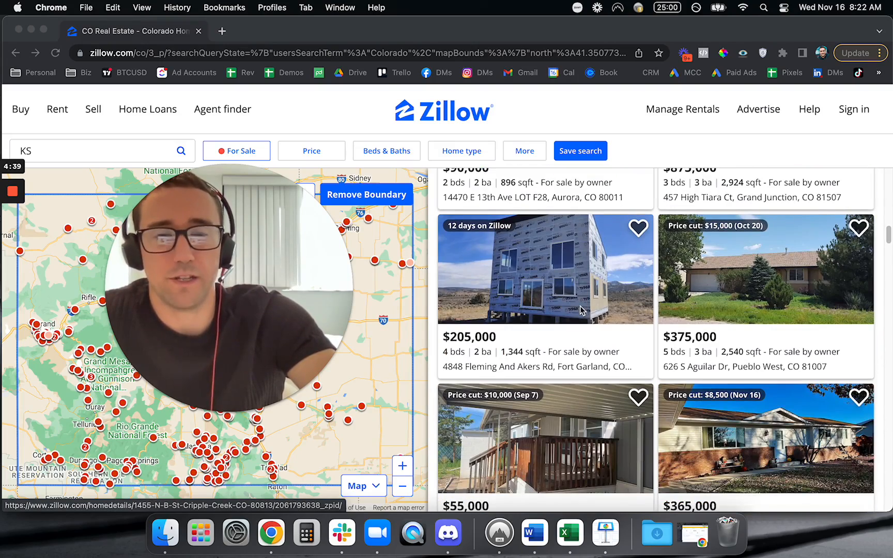
scroll(down, 3)
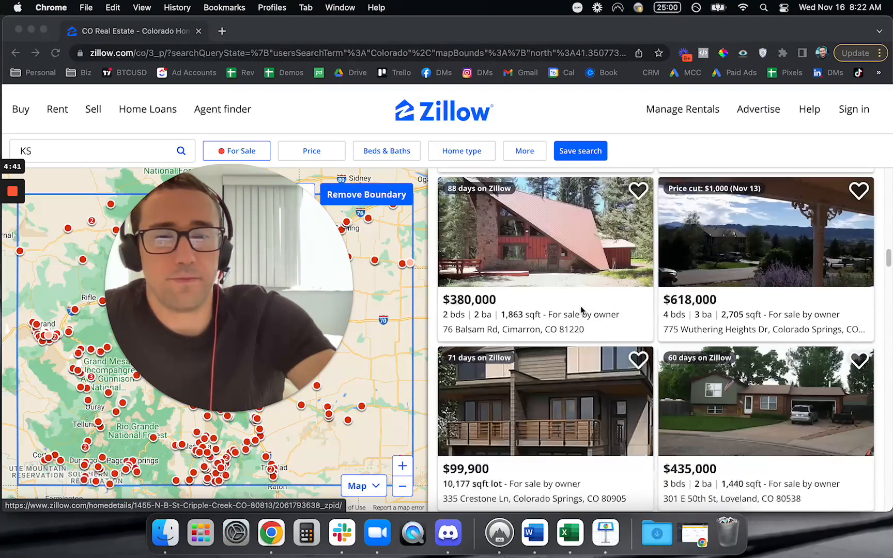
scroll(down, 3)
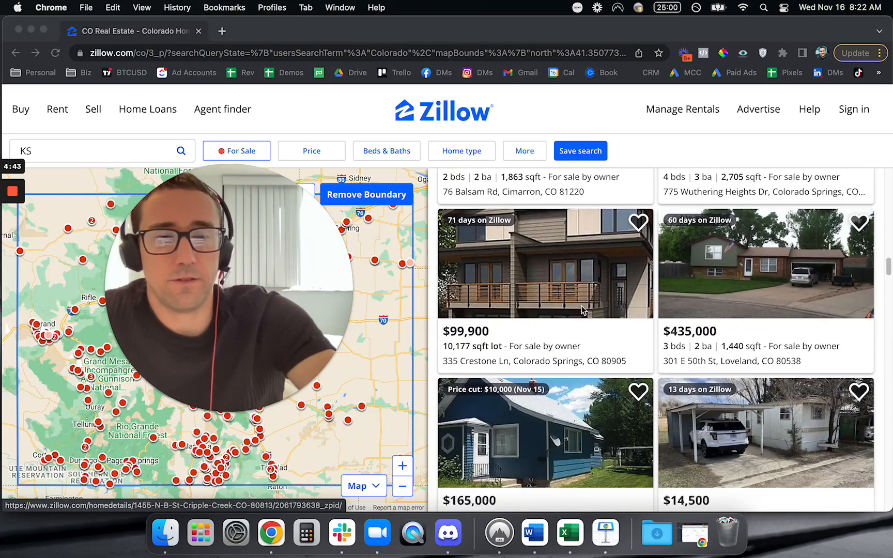
scroll(down, 3)
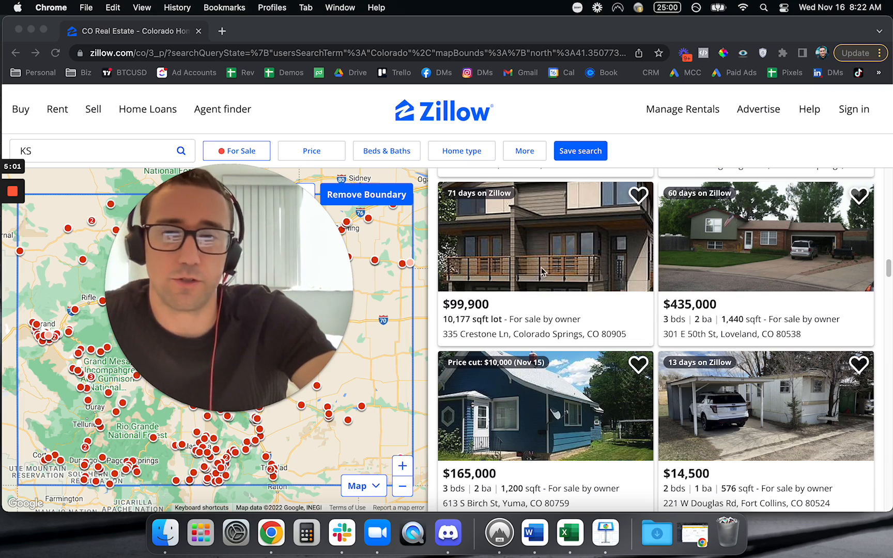
scroll(down, 3)
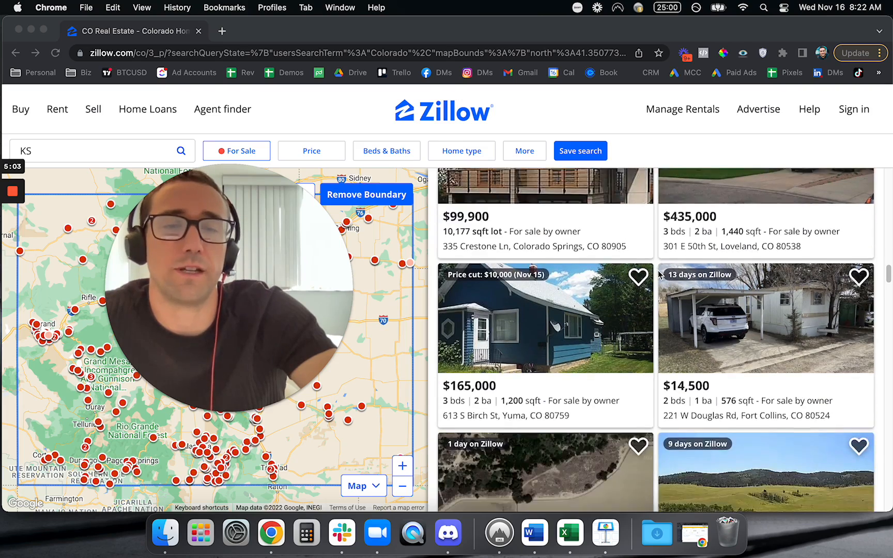
scroll(down, 3)
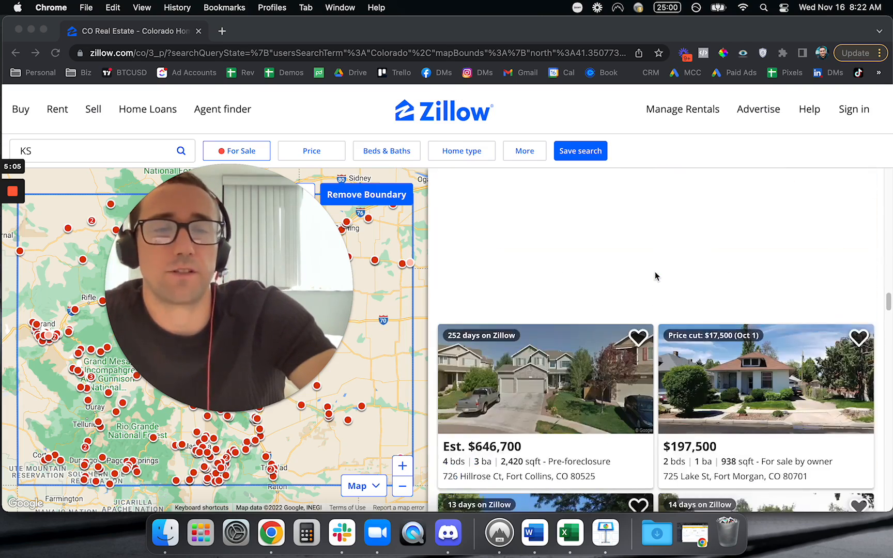
scroll(down, 3)
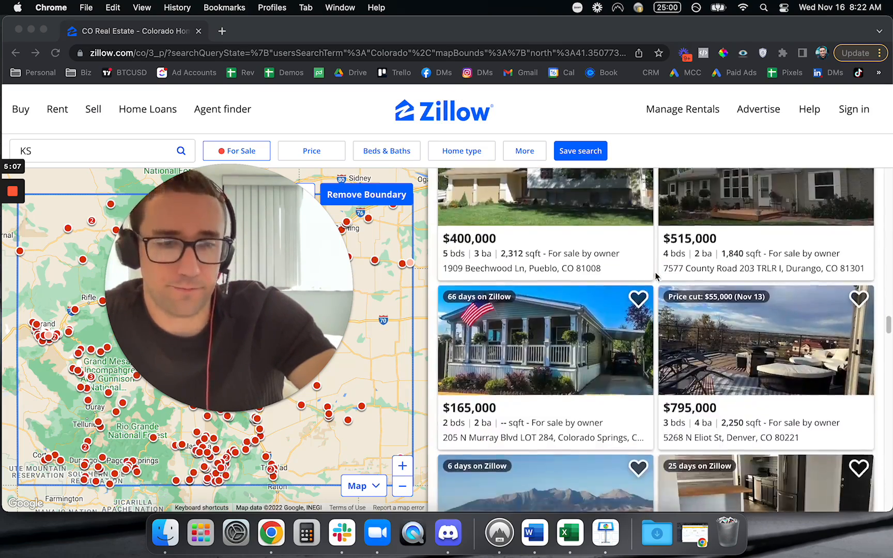
scroll(down, 3)
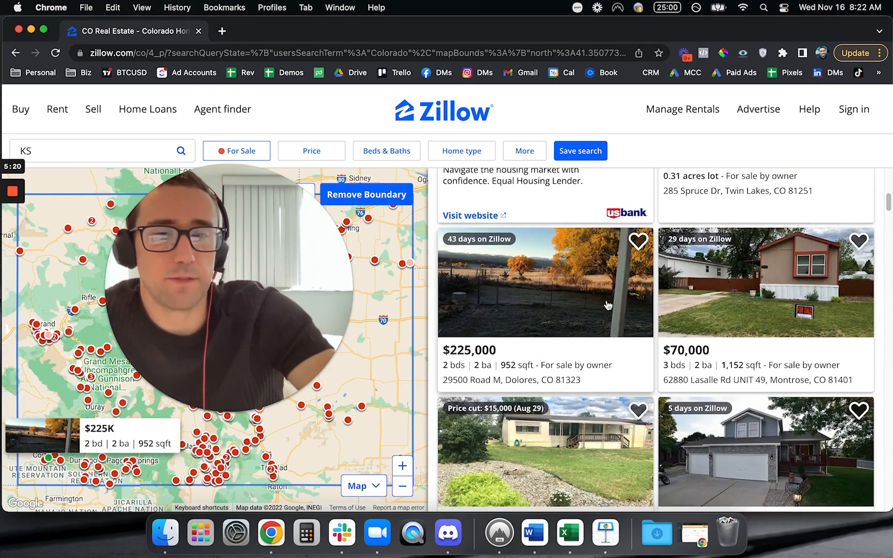
click(765, 281)
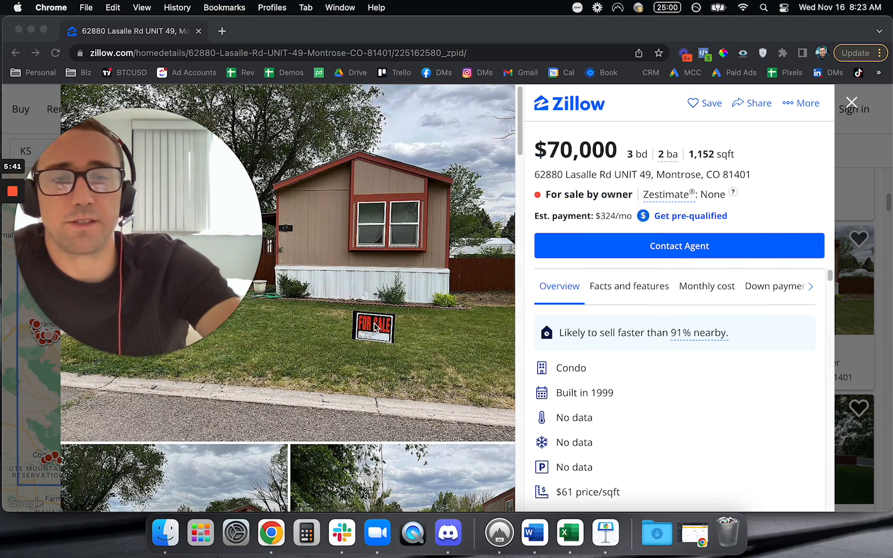
mouse_move(377, 329)
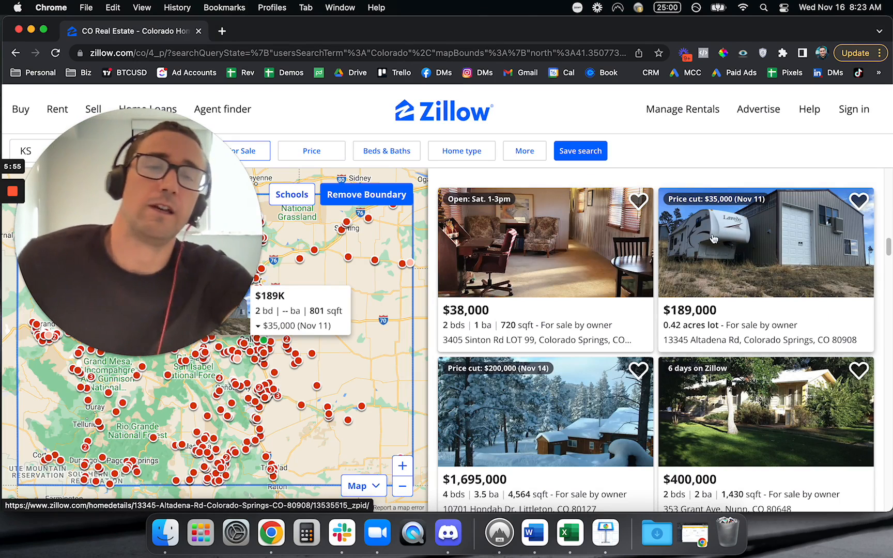
scroll(down, 3)
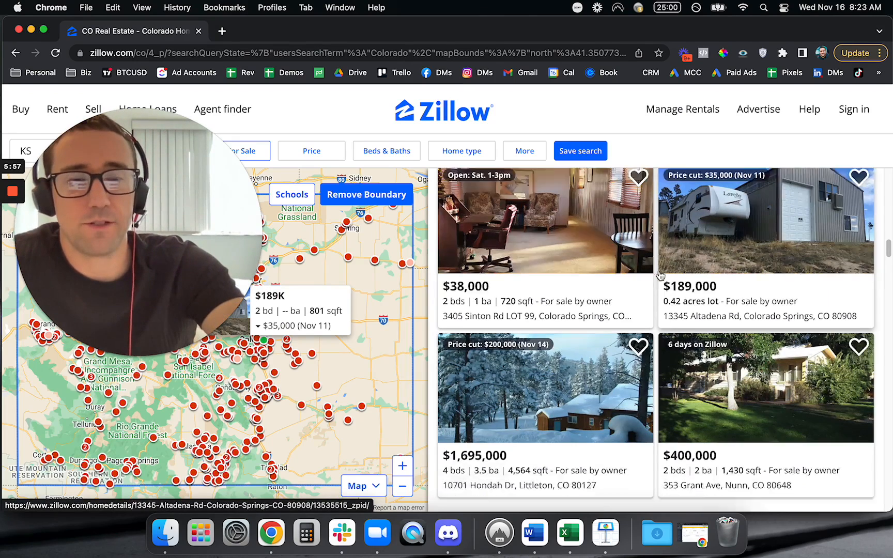
scroll(down, 3)
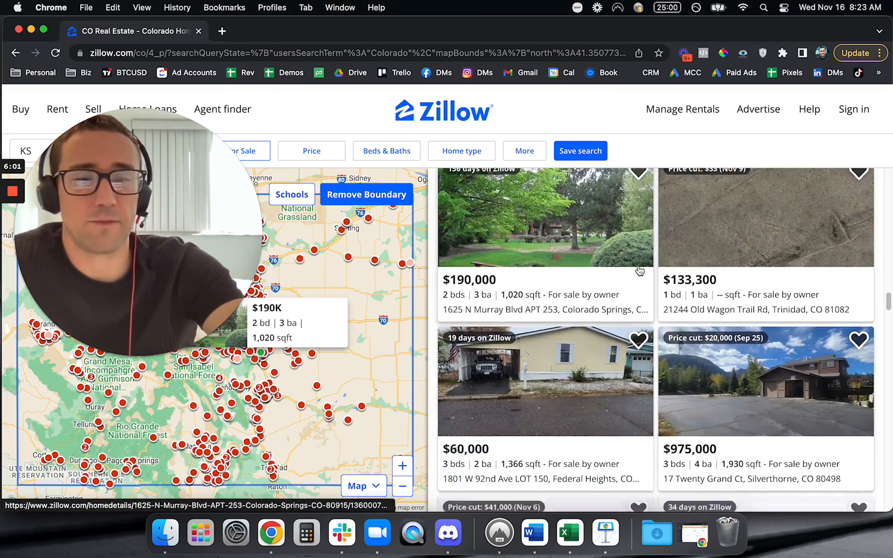
scroll(down, 3)
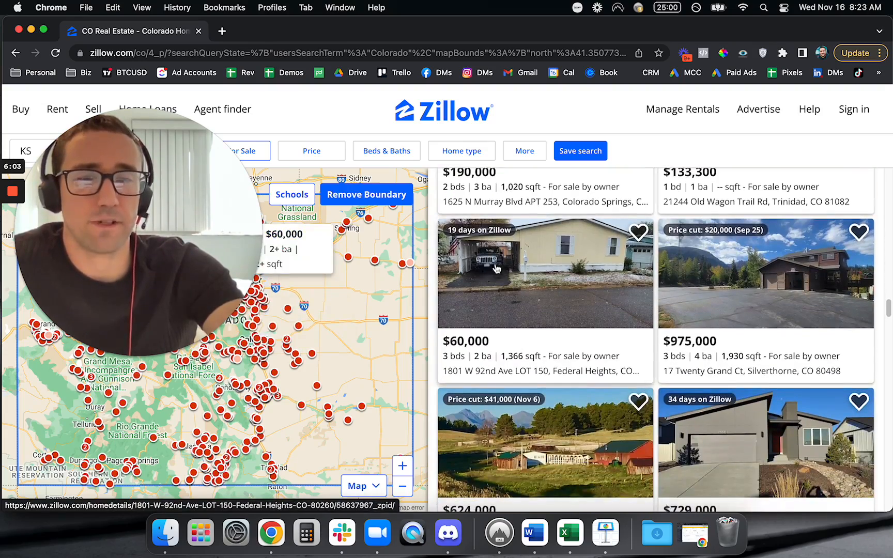
scroll(down, 3)
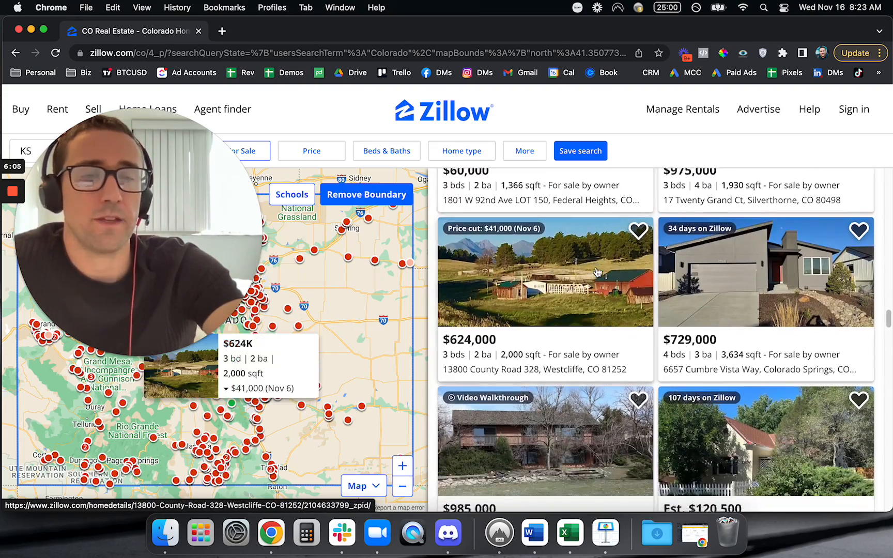
scroll(down, 3)
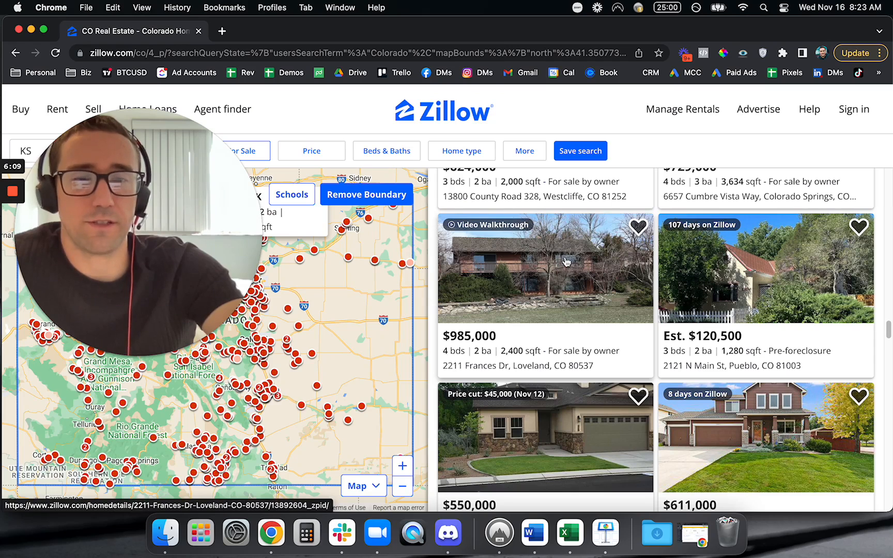
mouse_move(605, 273)
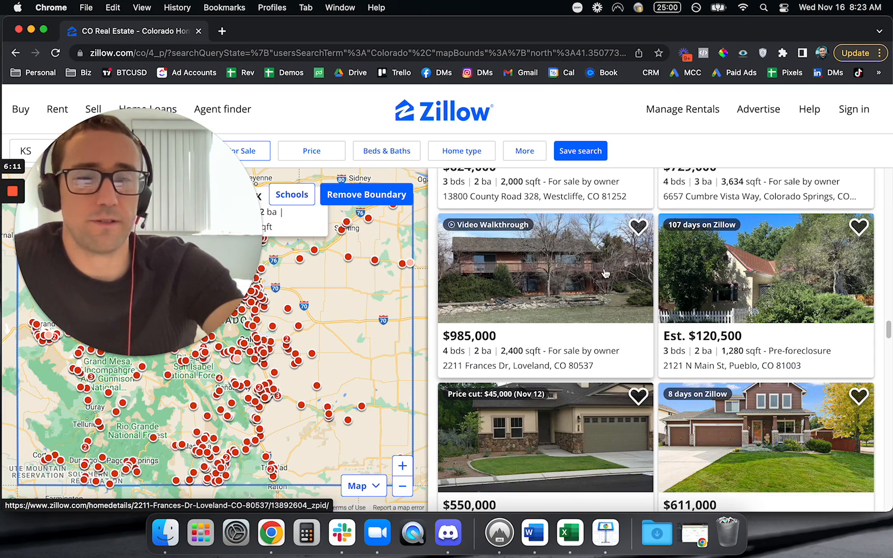
scroll(down, 3)
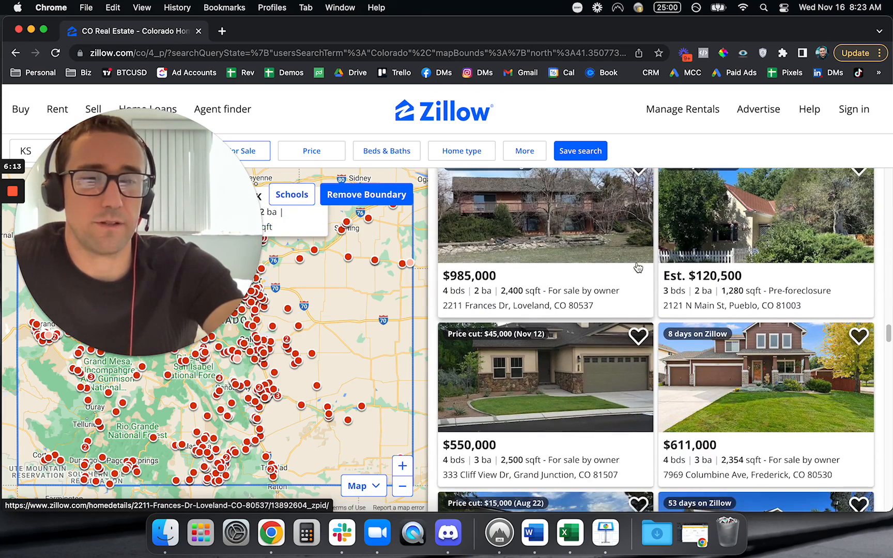
scroll(down, 3)
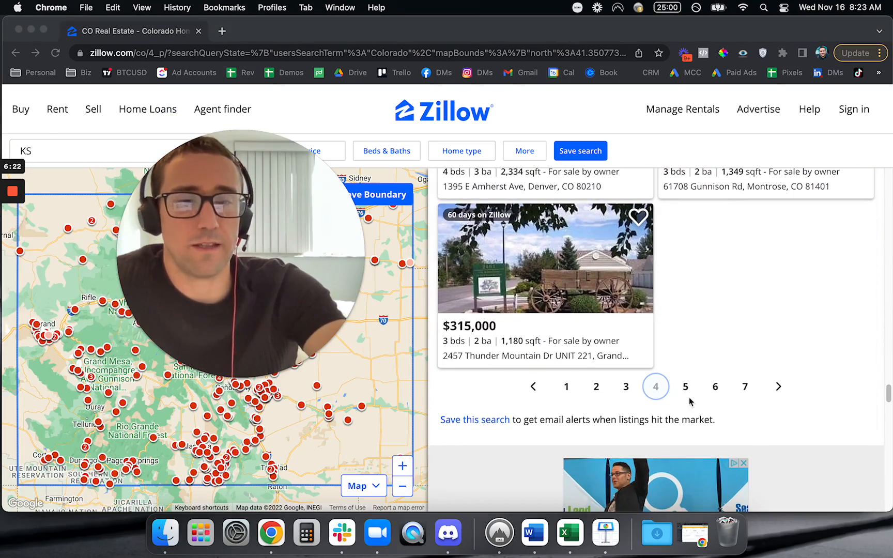
click(685, 386)
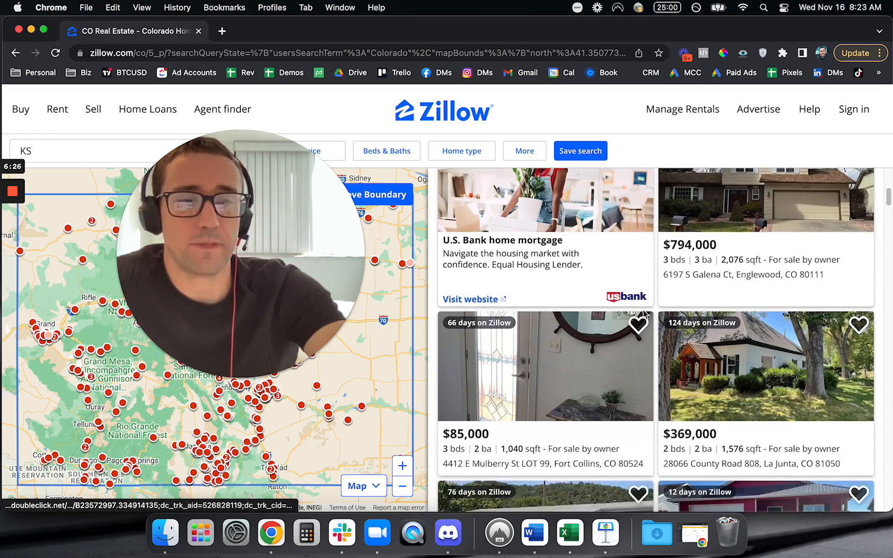
scroll(down, 3)
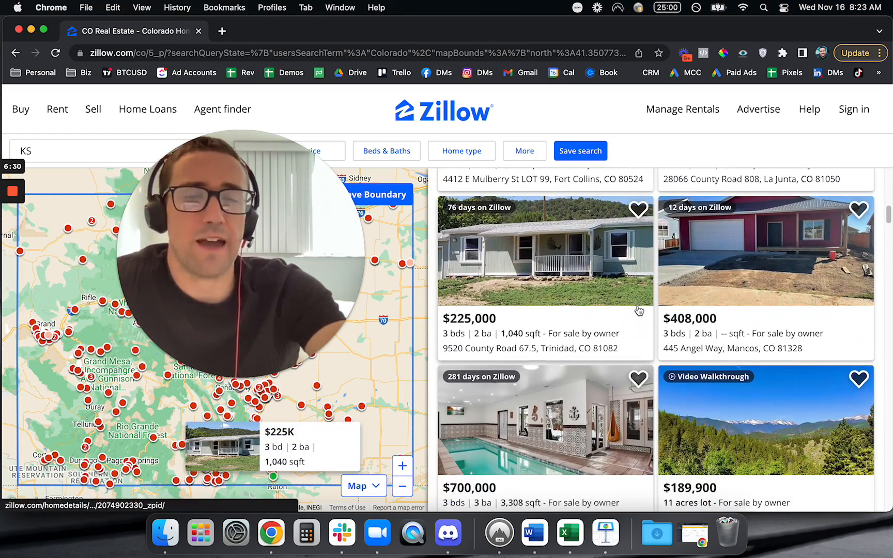
scroll(down, 3)
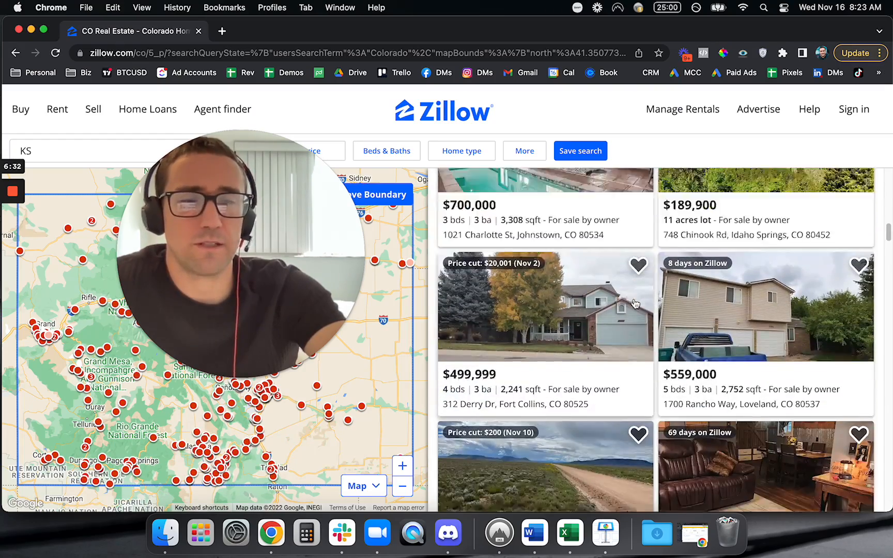
scroll(down, 3)
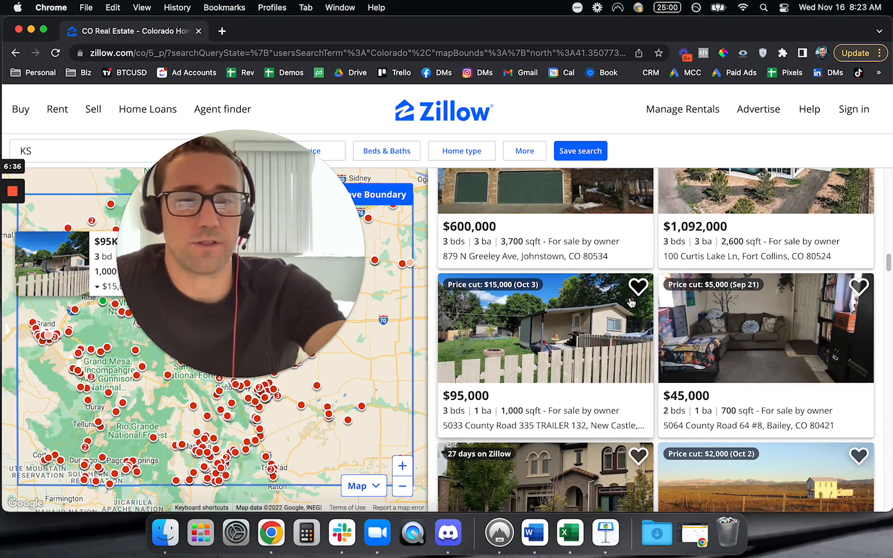
scroll(down, 3)
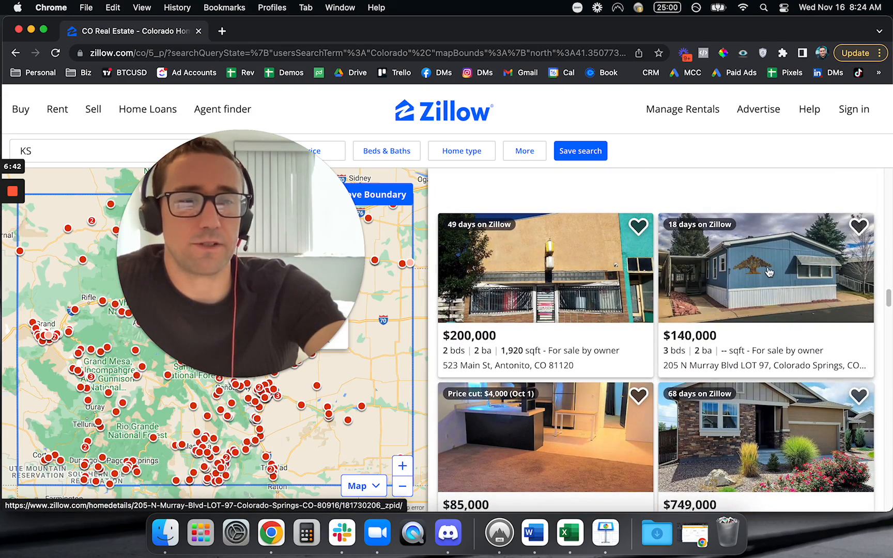
click(765, 268)
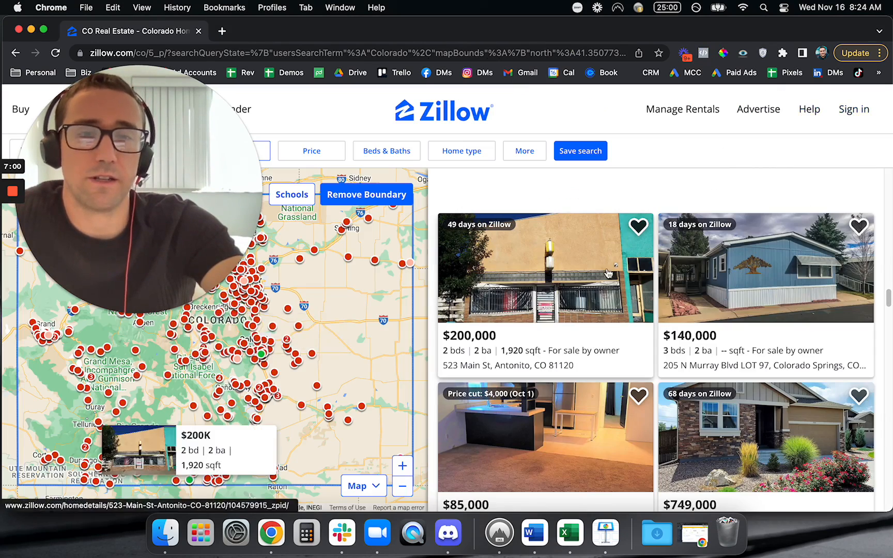
scroll(down, 3)
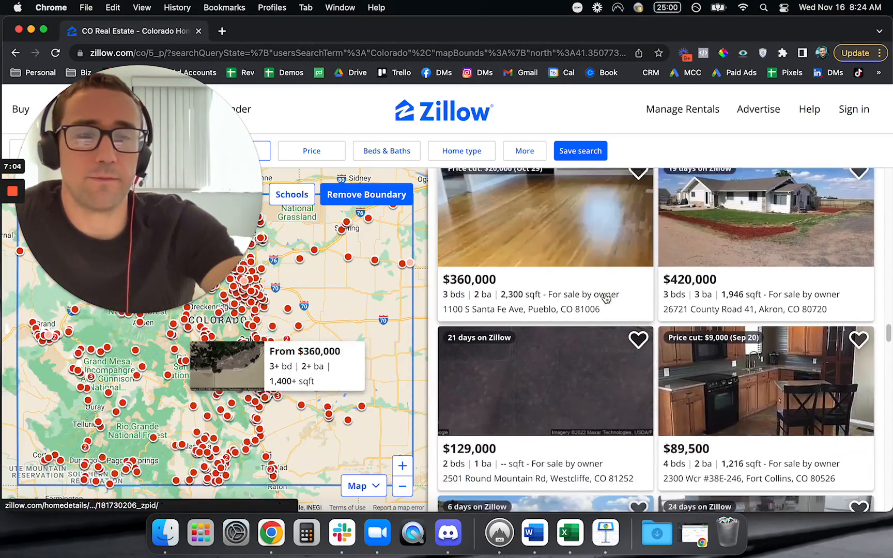
scroll(down, 3)
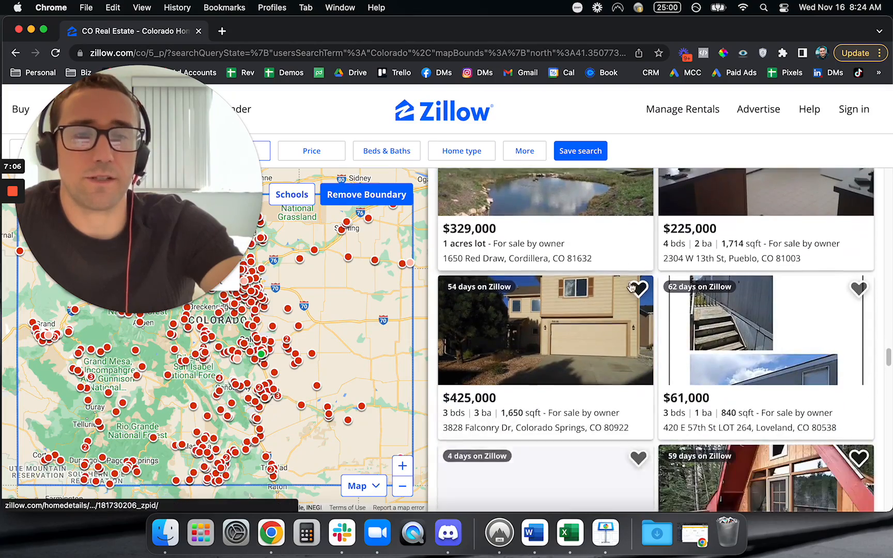
scroll(down, 3)
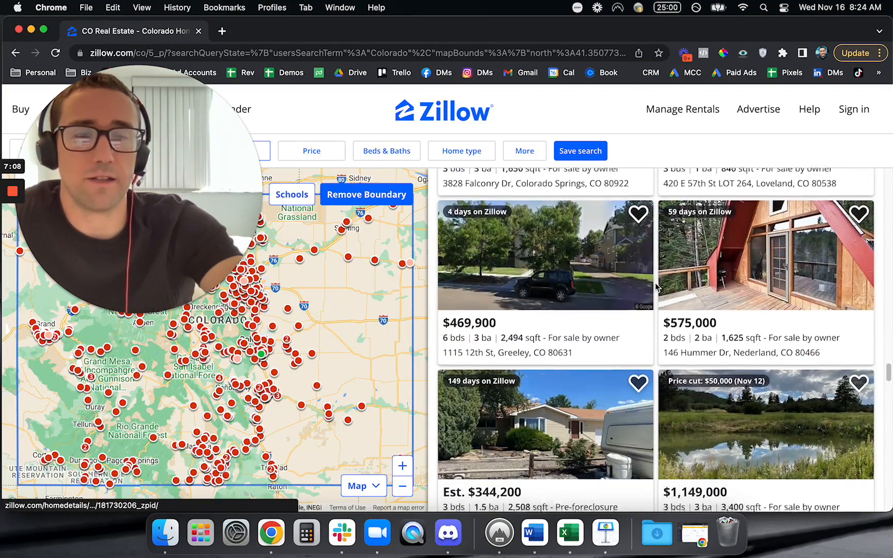
scroll(down, 3)
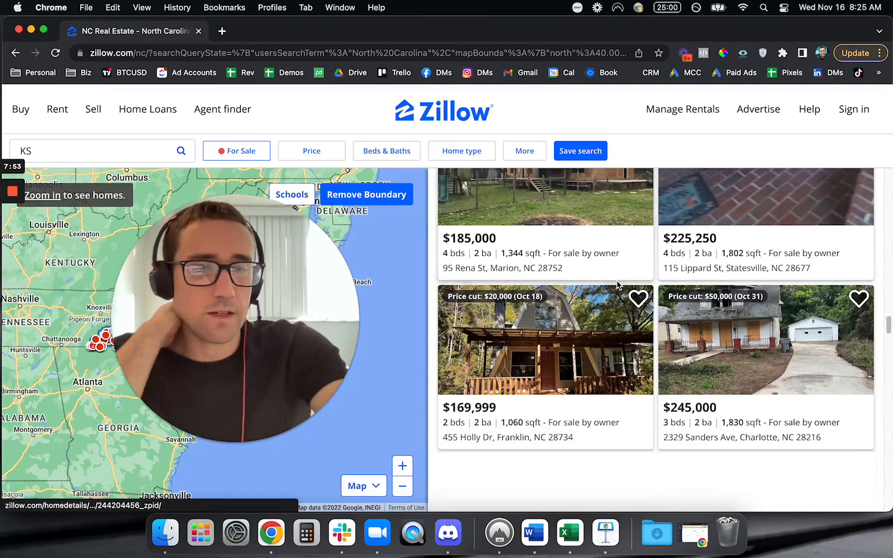
click(765, 340)
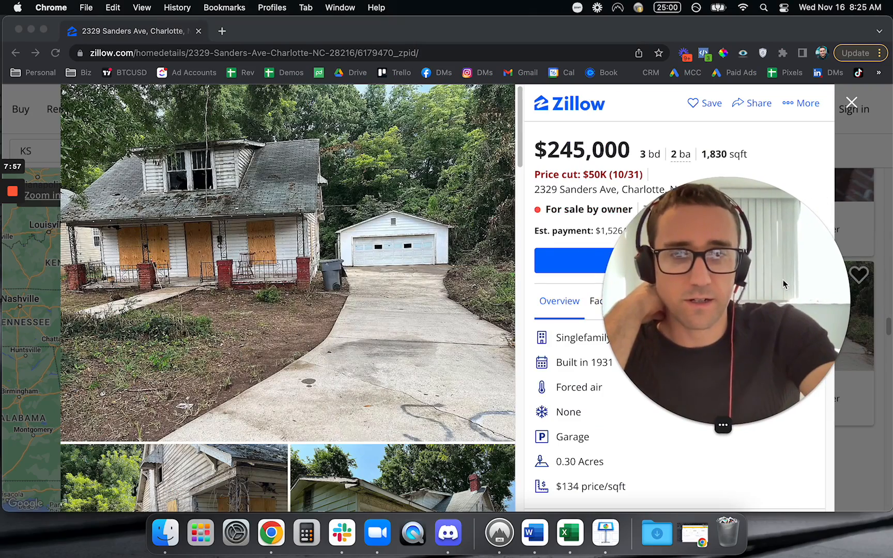
scroll(down, 3)
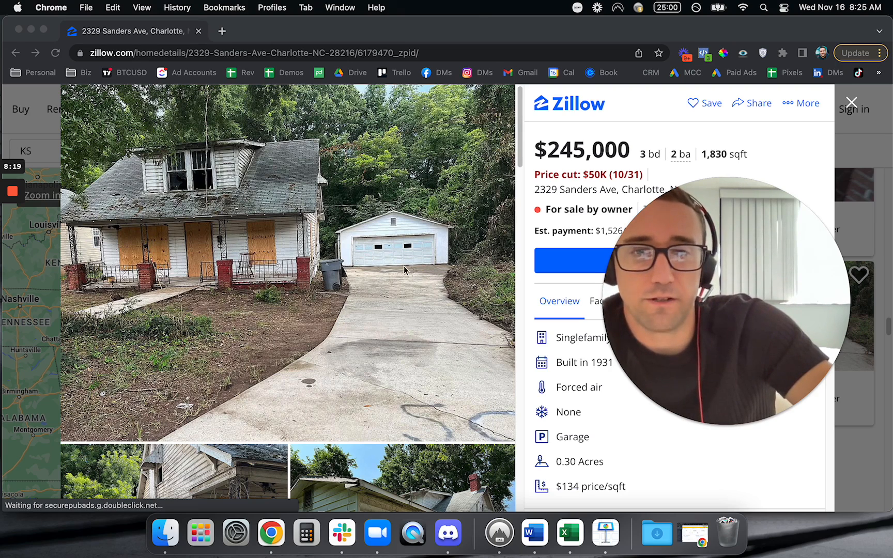
mouse_move(385, 281)
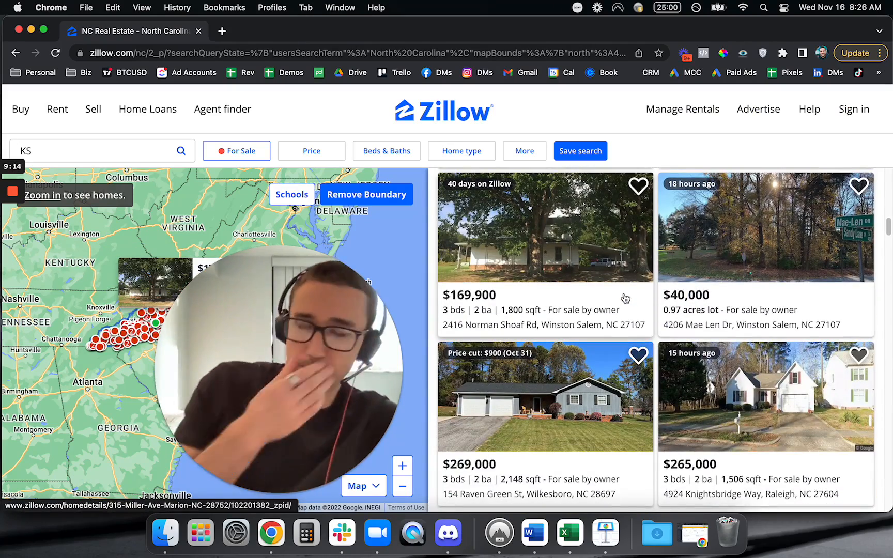
Scroll down through the North Carolina owner listings to the pagination at the bottom
scroll(down, 3)
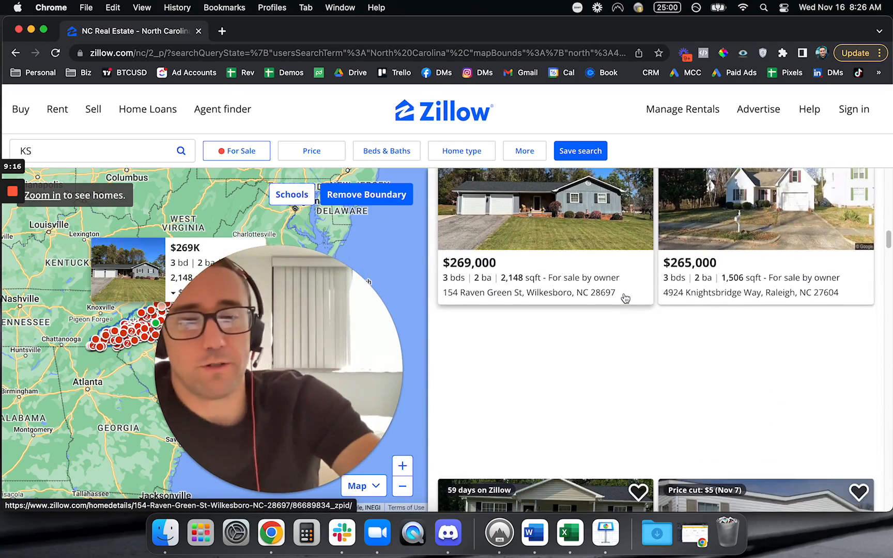
scroll(down, 3)
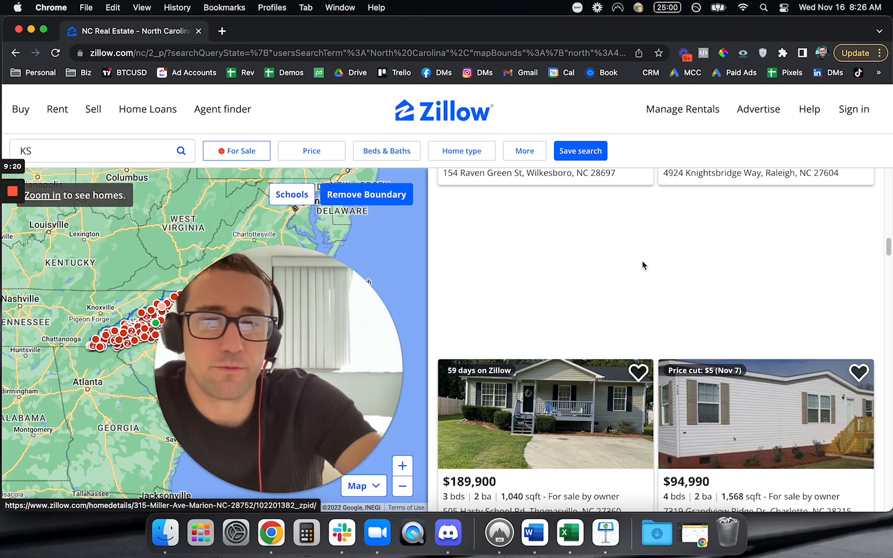
scroll(down, 3)
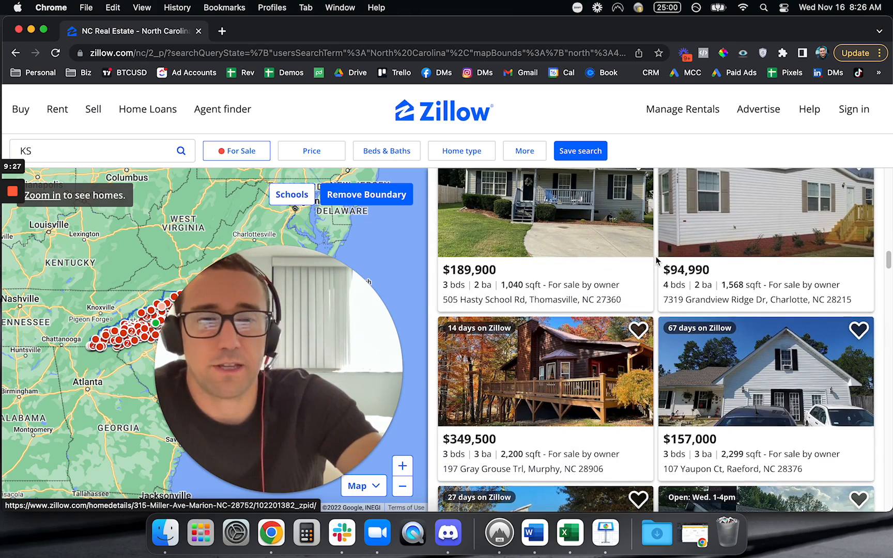
scroll(down, 3)
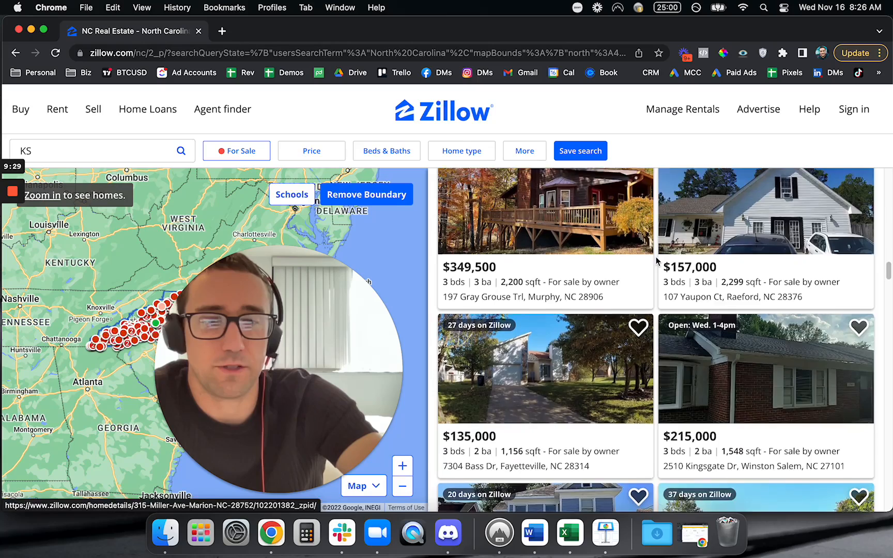
scroll(down, 3)
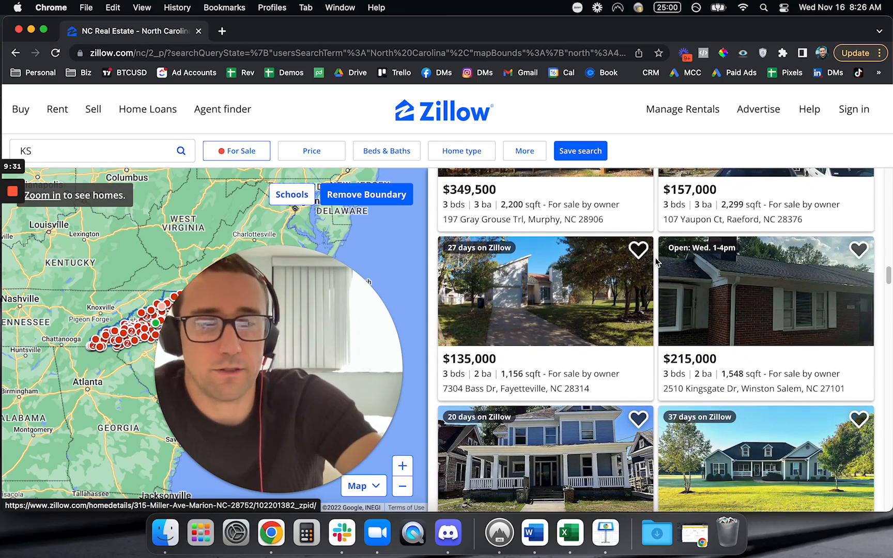
scroll(down, 3)
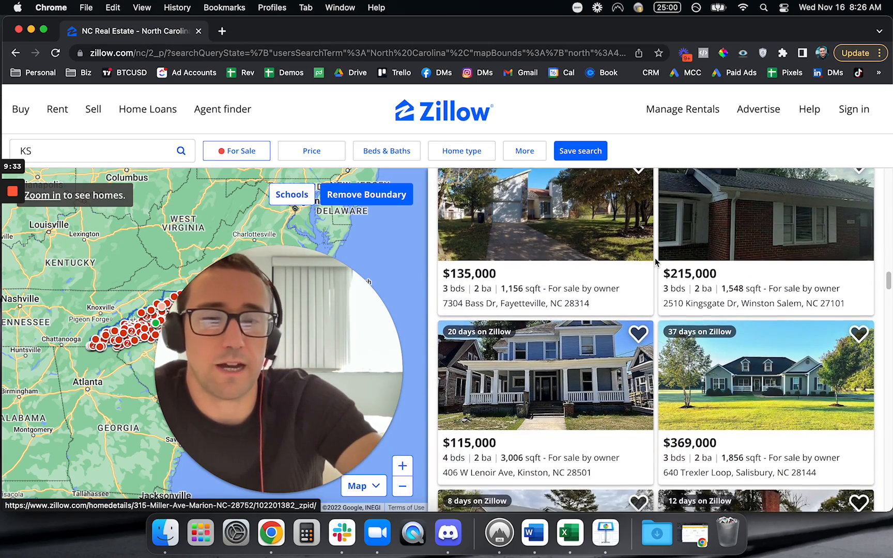
scroll(down, 3)
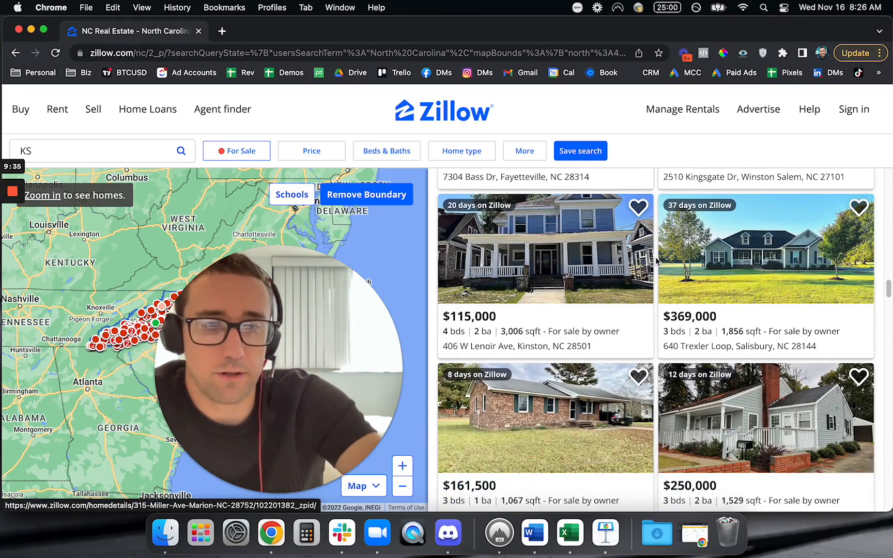
scroll(down, 3)
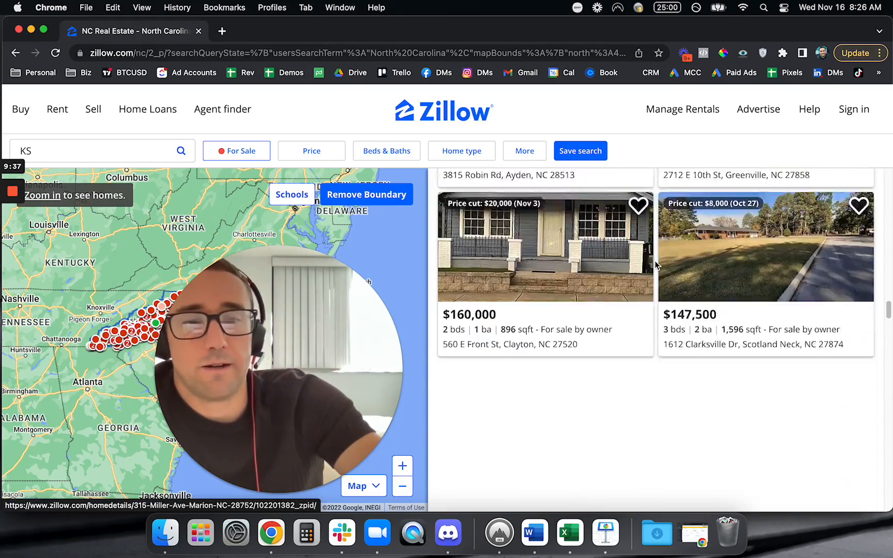
scroll(down, 3)
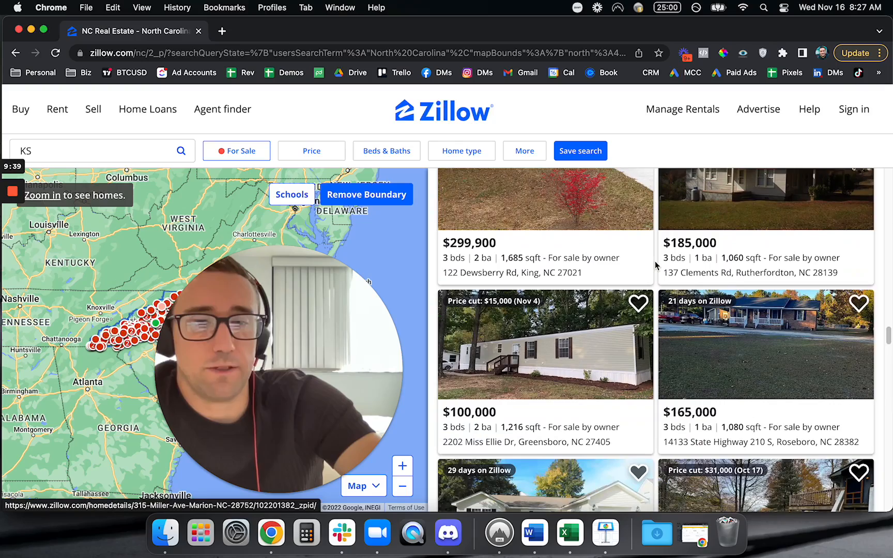
scroll(down, 3)
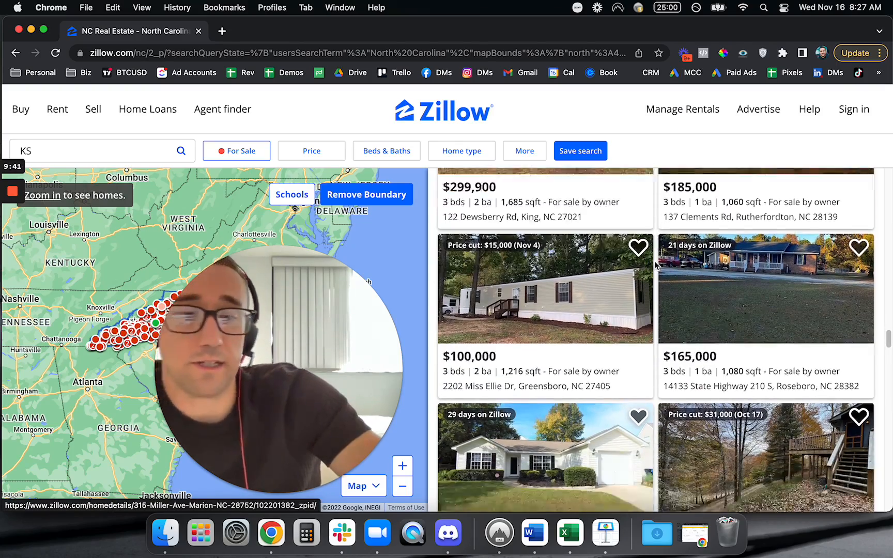
scroll(down, 3)
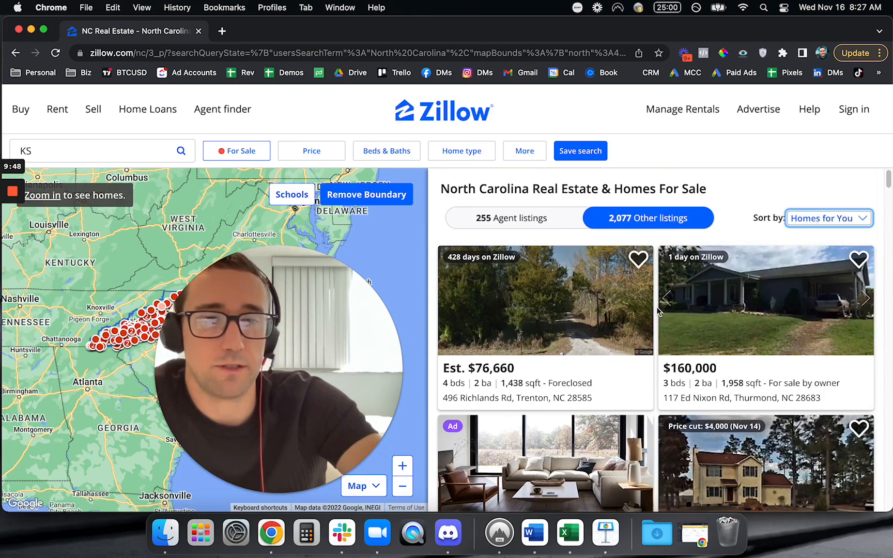
scroll(down, 3)
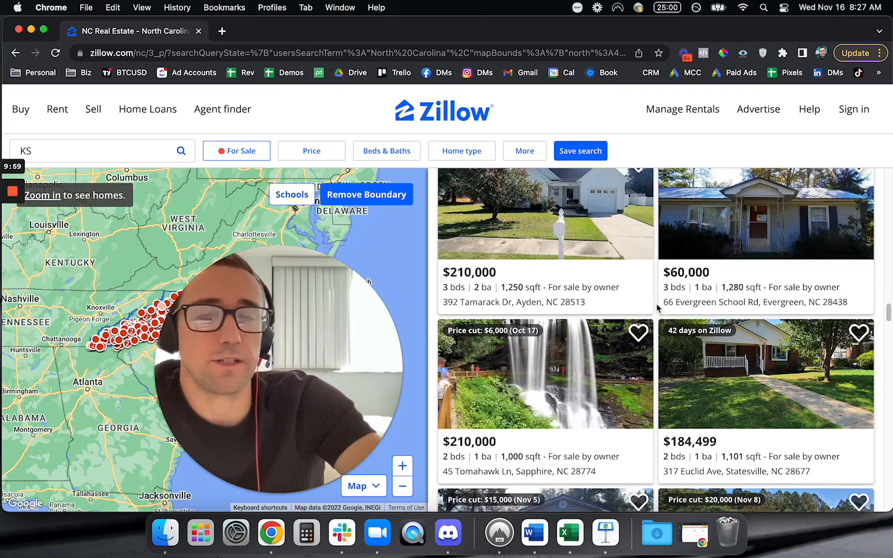
scroll(down, 3)
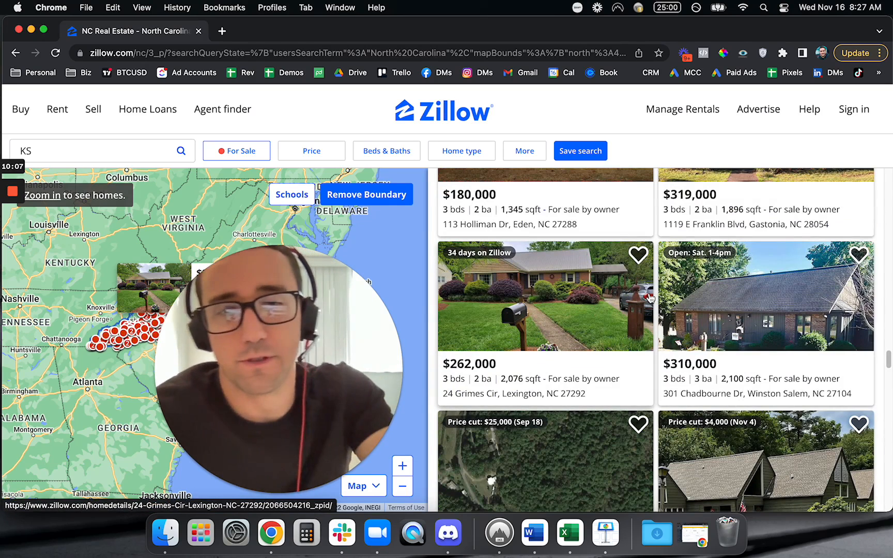
scroll(down, 3)
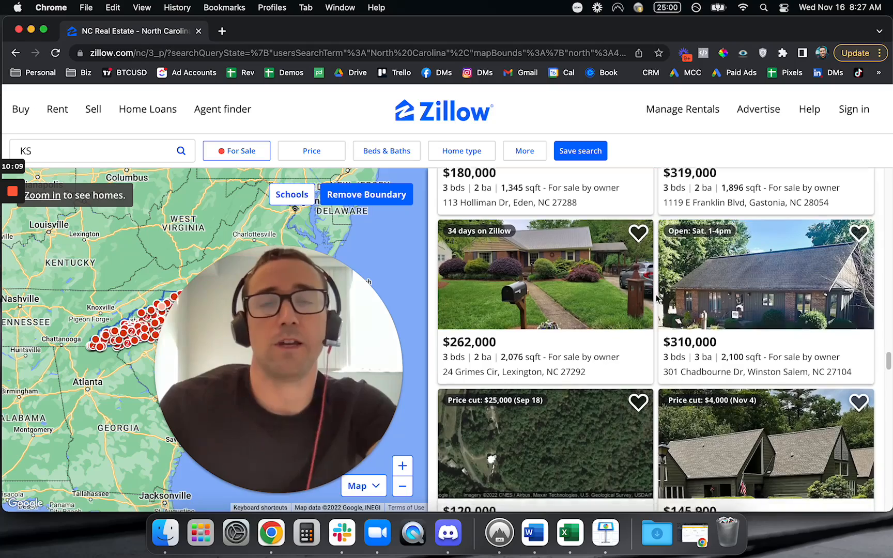
scroll(down, 3)
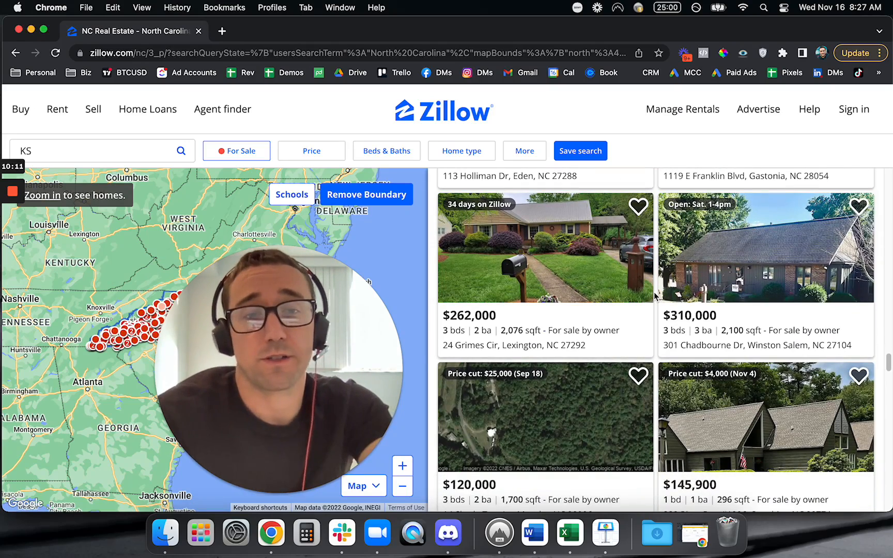
scroll(down, 3)
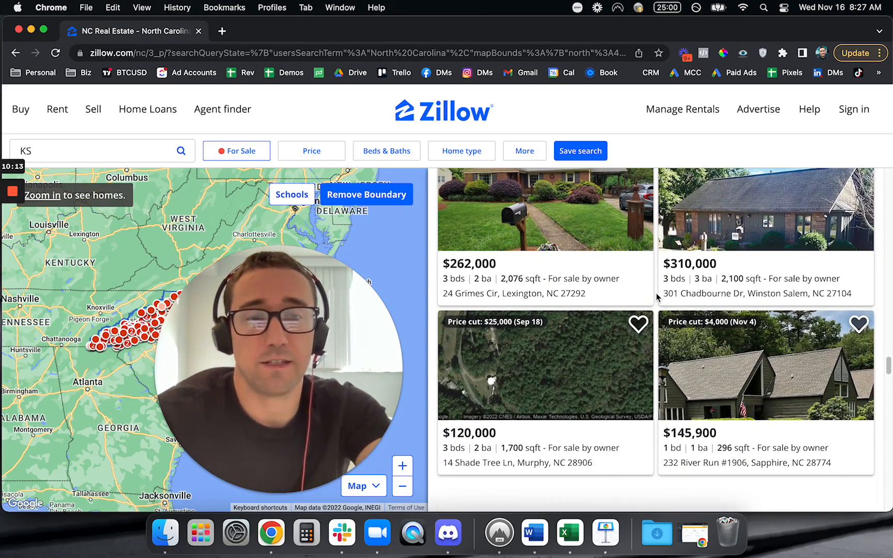
scroll(down, 3)
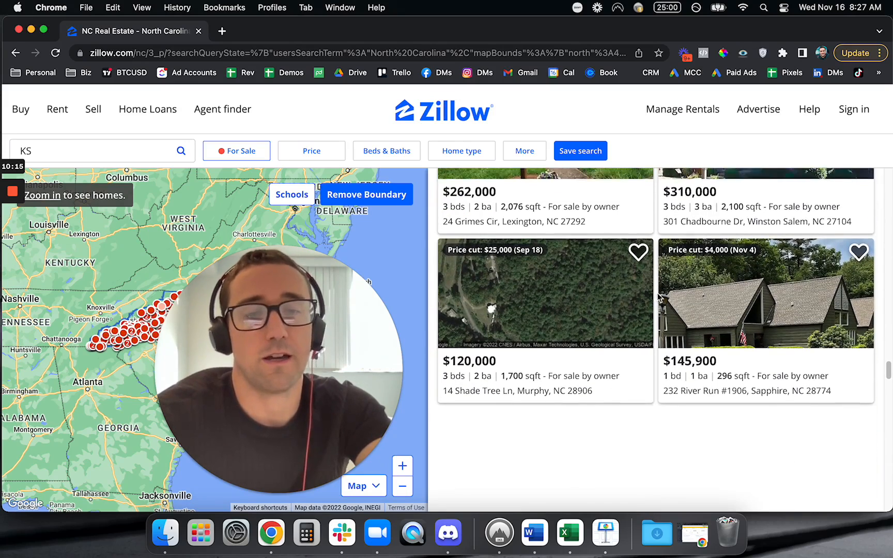
scroll(down, 3)
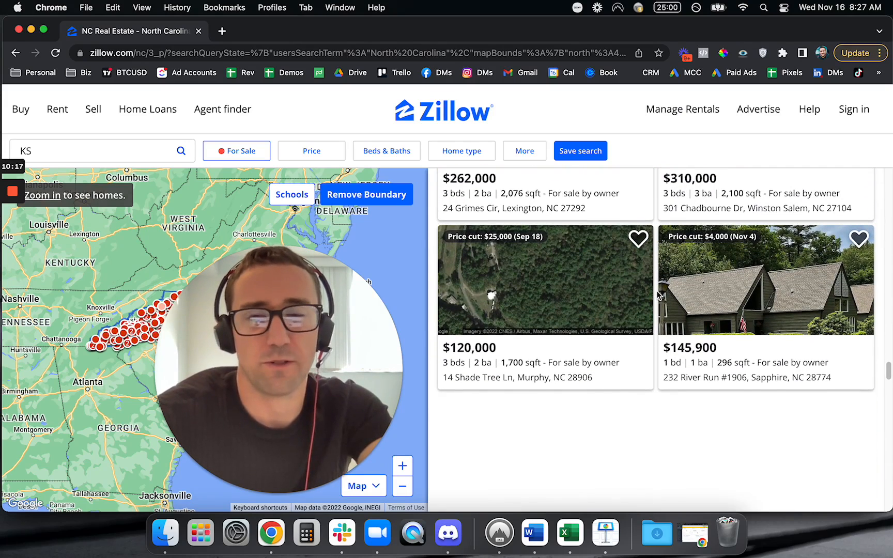
scroll(down, 3)
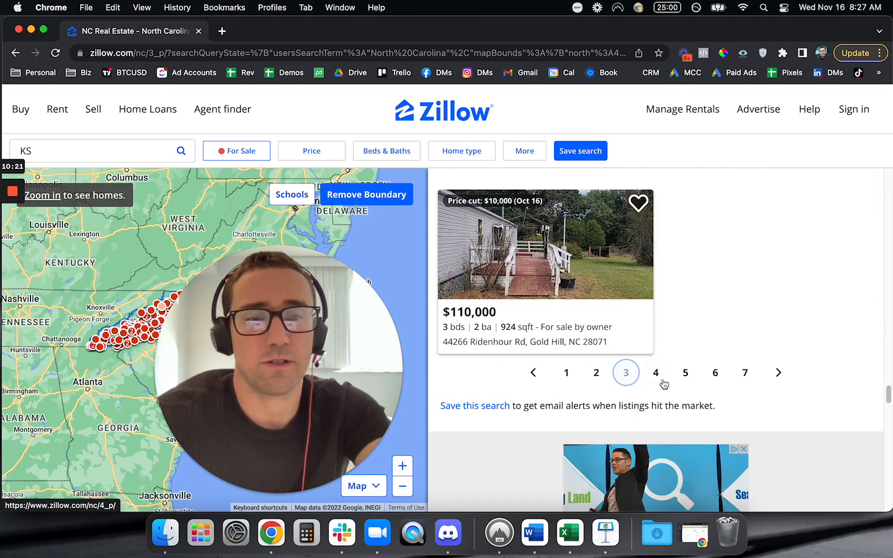
Go to page 4 of the North Carolina results and browse its Wilmington and Lexington listings
click(655, 373)
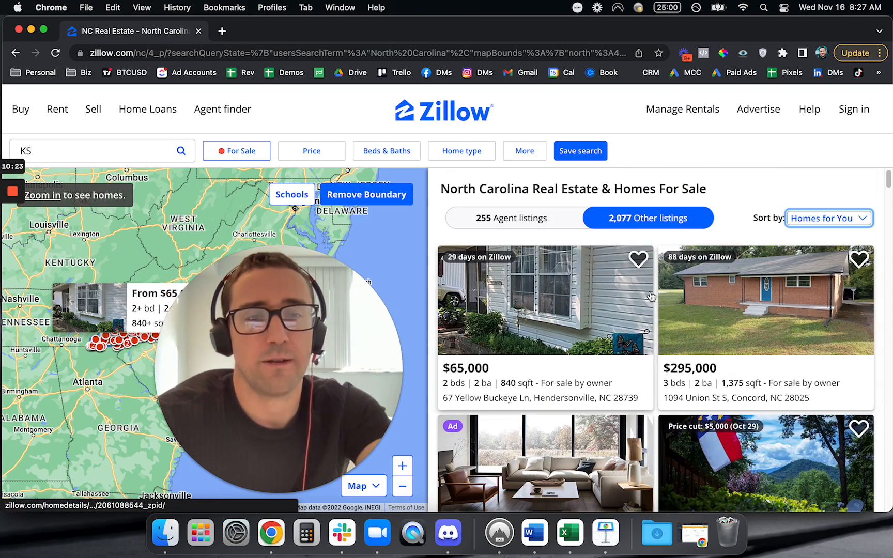
scroll(down, 3)
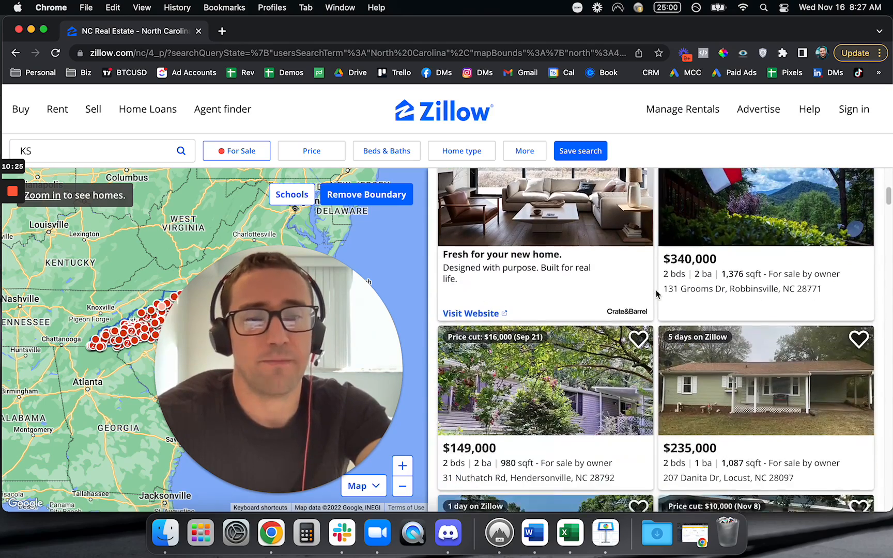
scroll(down, 3)
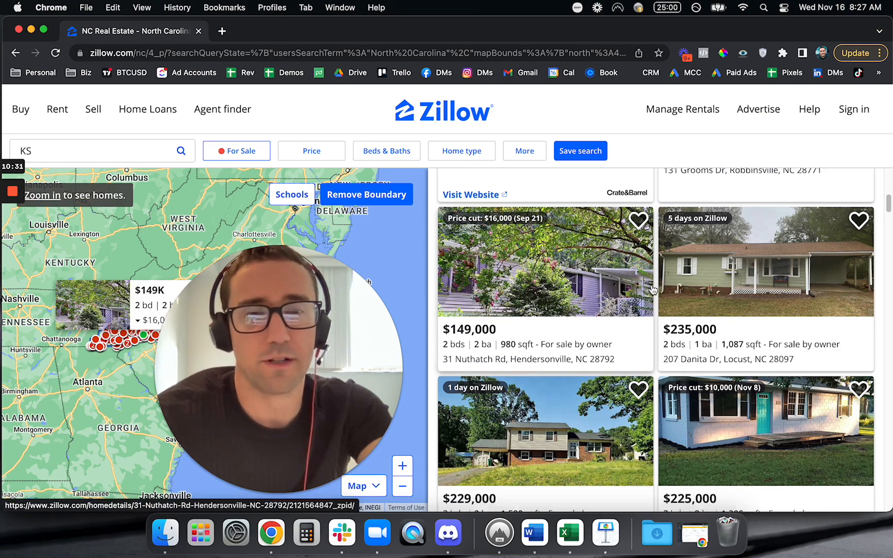
scroll(down, 3)
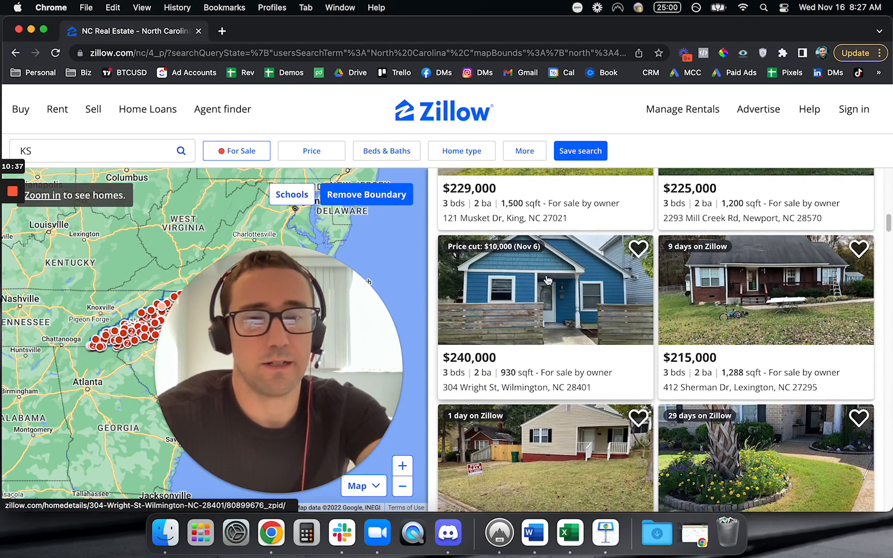
Open the $240,000 blue Wilmington house on Wright St to see its photos
click(545, 290)
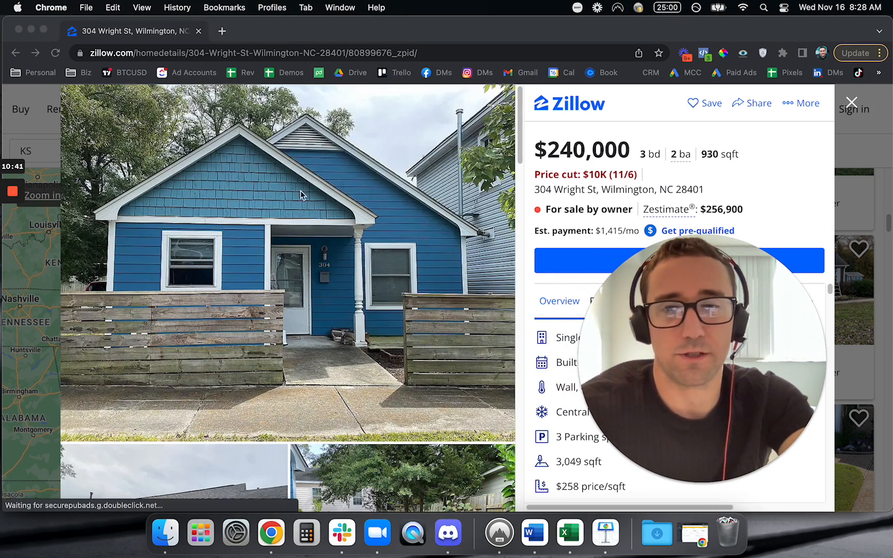
mouse_move(319, 261)
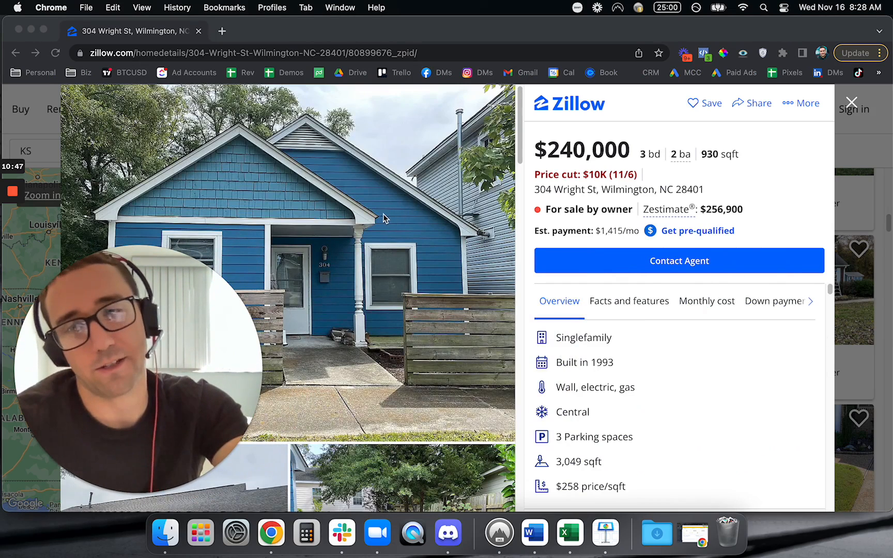
Close the Wilmington listing and scroll on to the Winterville and Morganton results
click(851, 103)
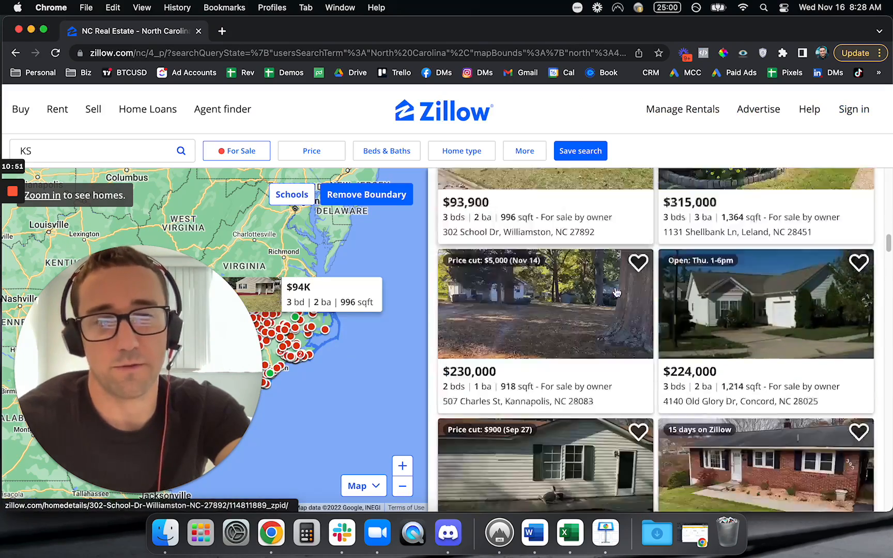
scroll(down, 3)
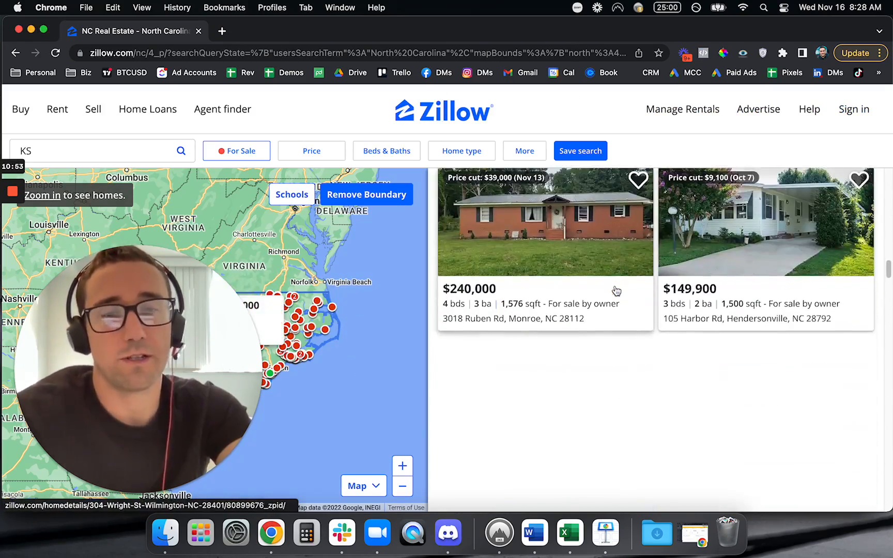
scroll(down, 3)
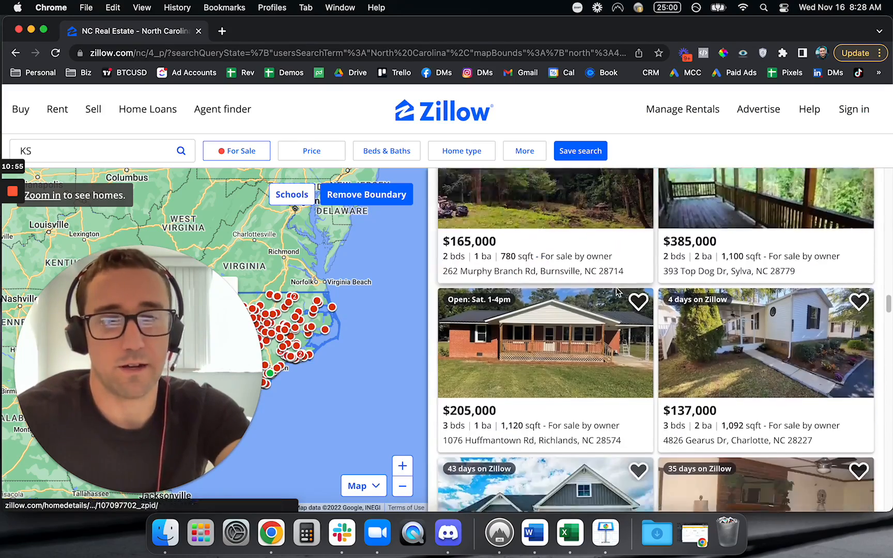
scroll(down, 3)
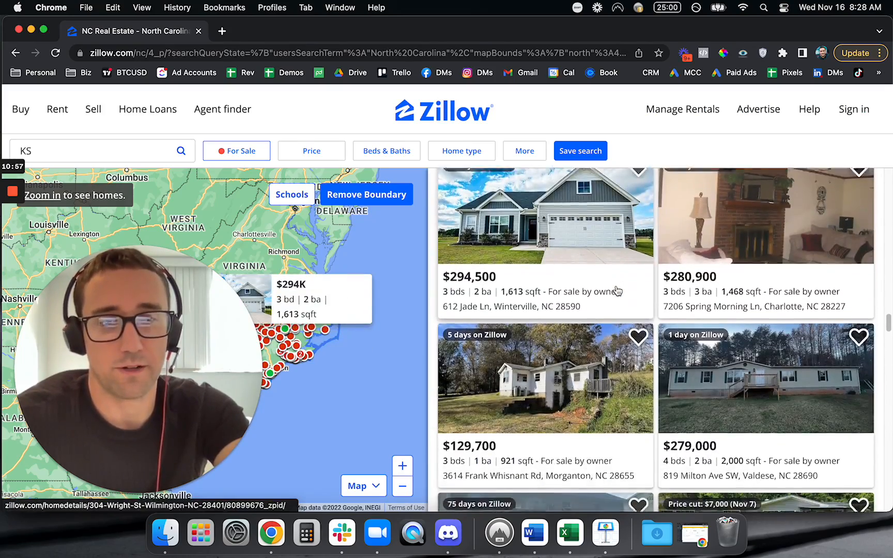
Open the $129,700 white Morganton house and scroll its photos and details
click(544, 378)
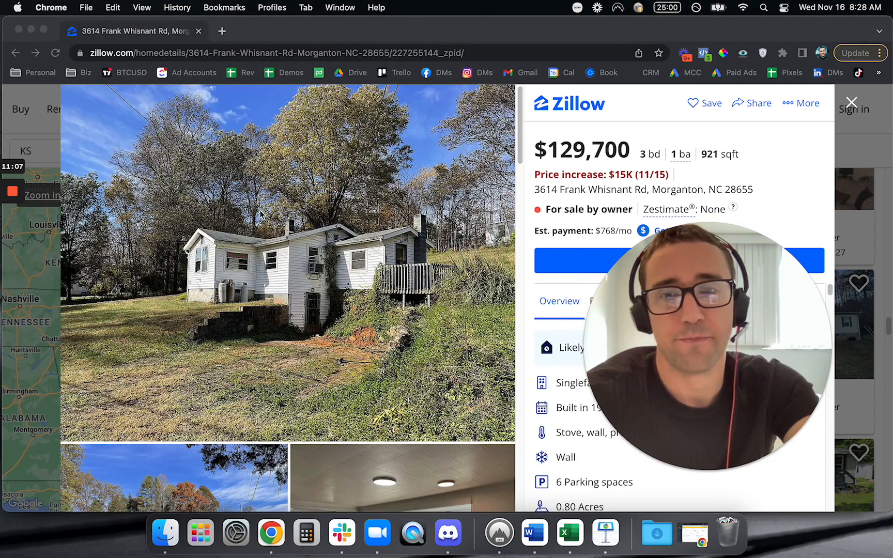
scroll(down, 3)
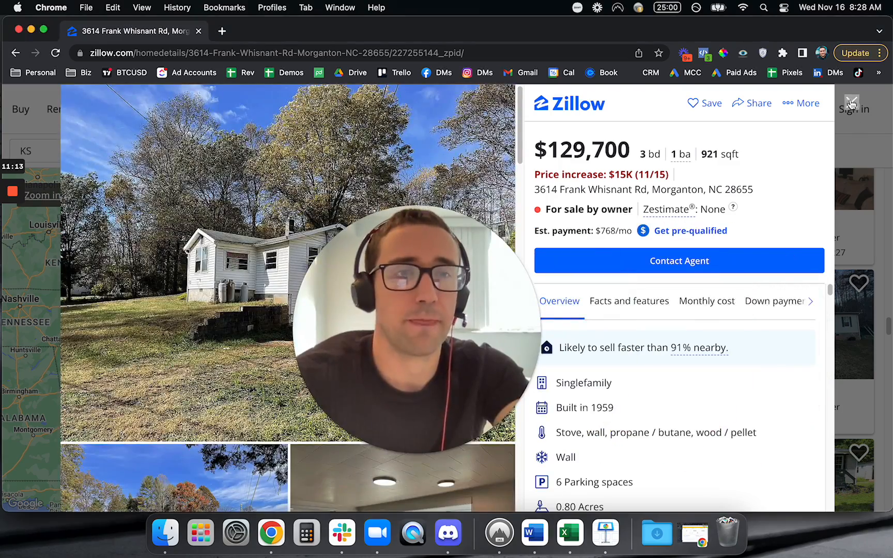
Close the Morganton listing and scroll down through the North Carolina results toward the pagination
click(16, 53)
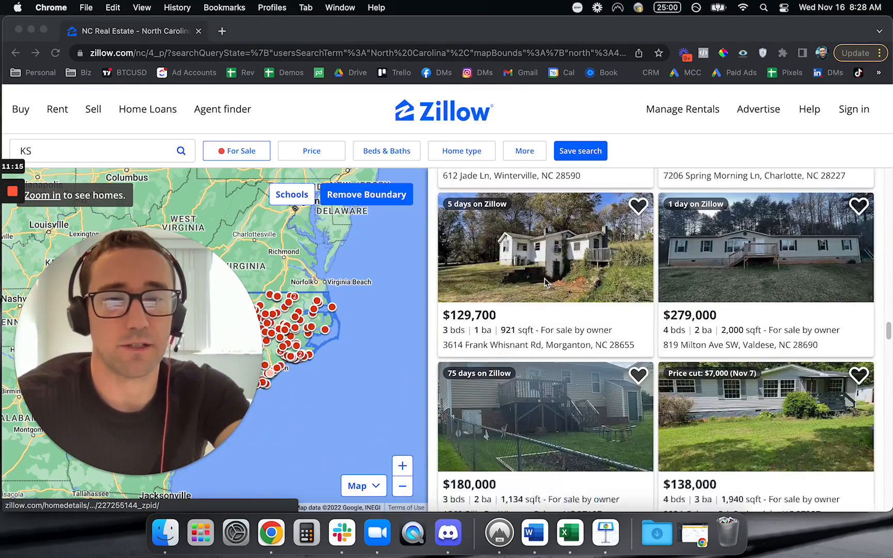
scroll(down, 3)
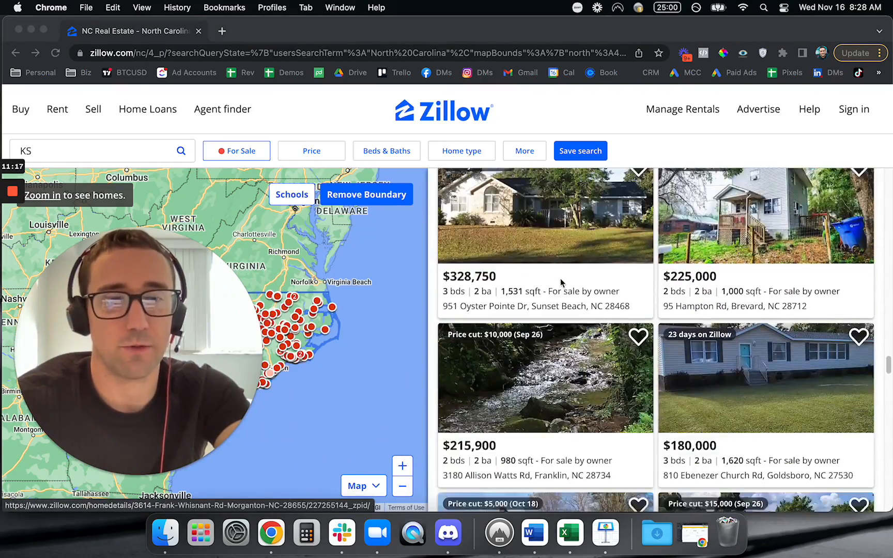
scroll(down, 3)
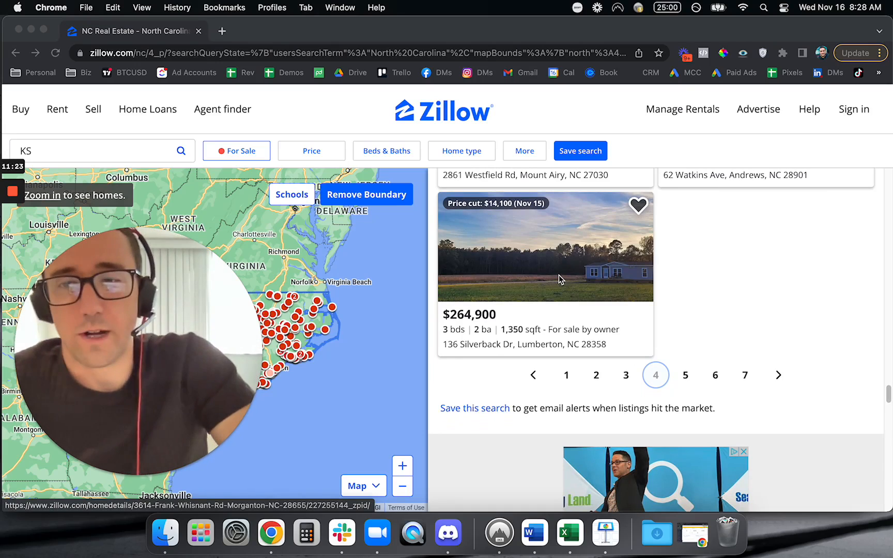
mouse_move(727, 260)
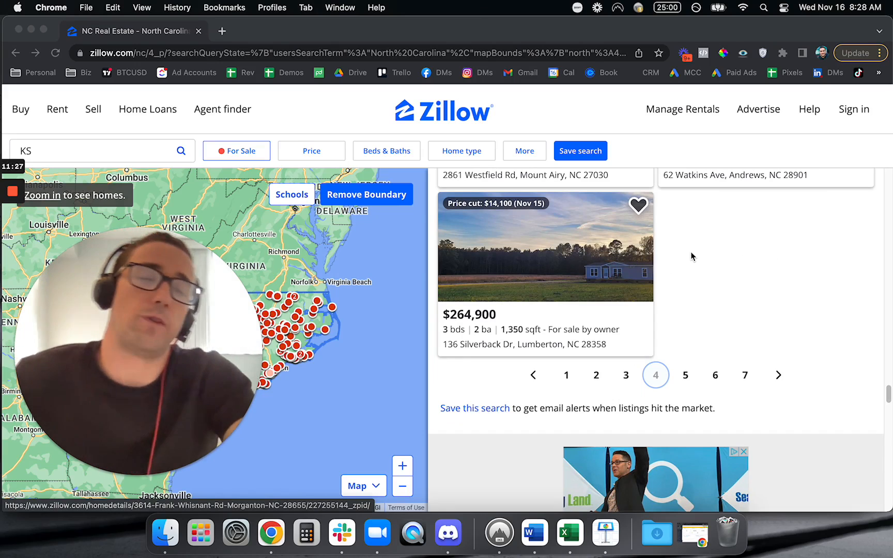
scroll(down, 3)
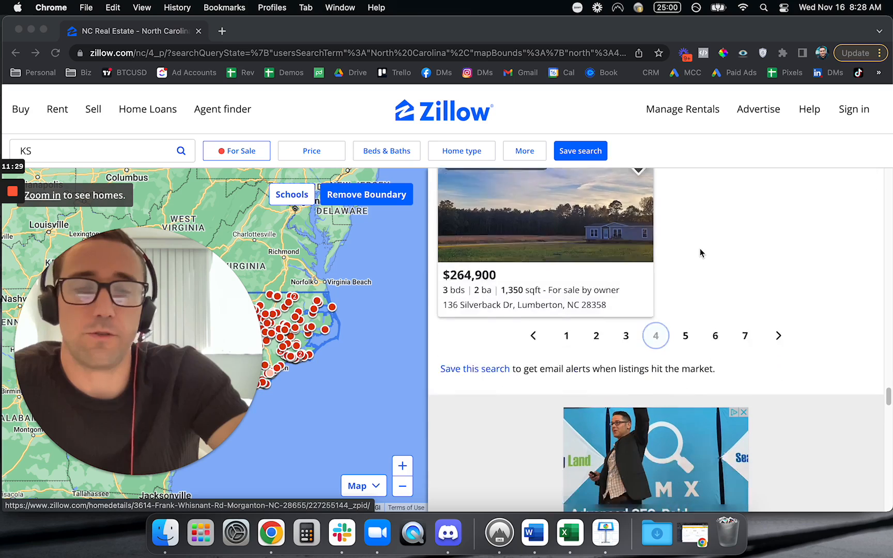
scroll(down, 3)
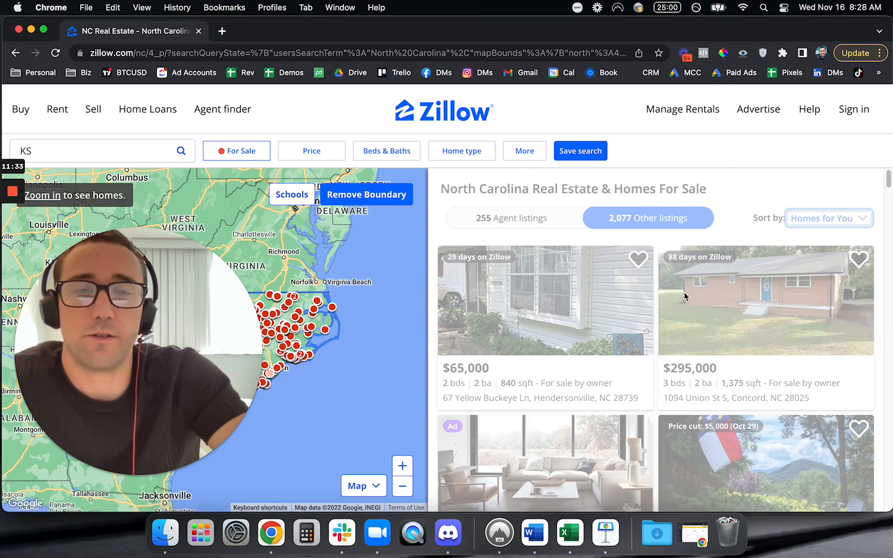
scroll(down, 3)
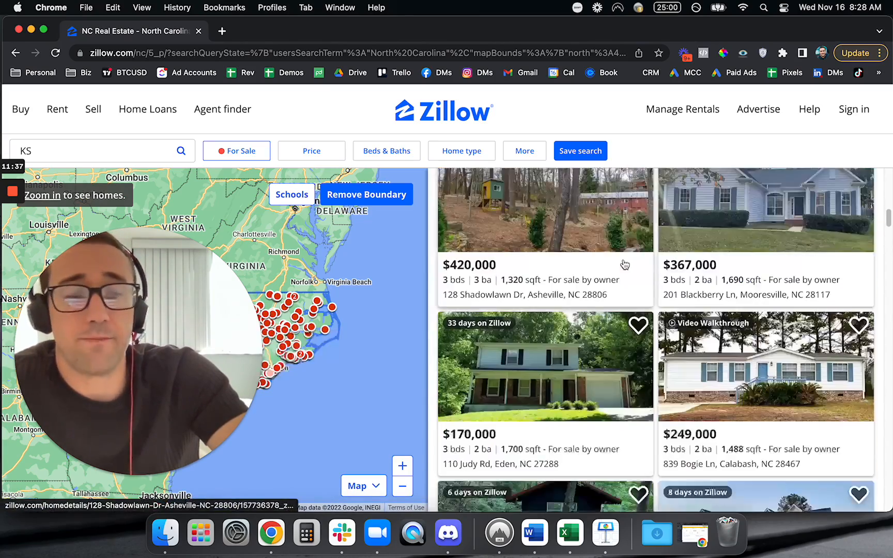
scroll(down, 3)
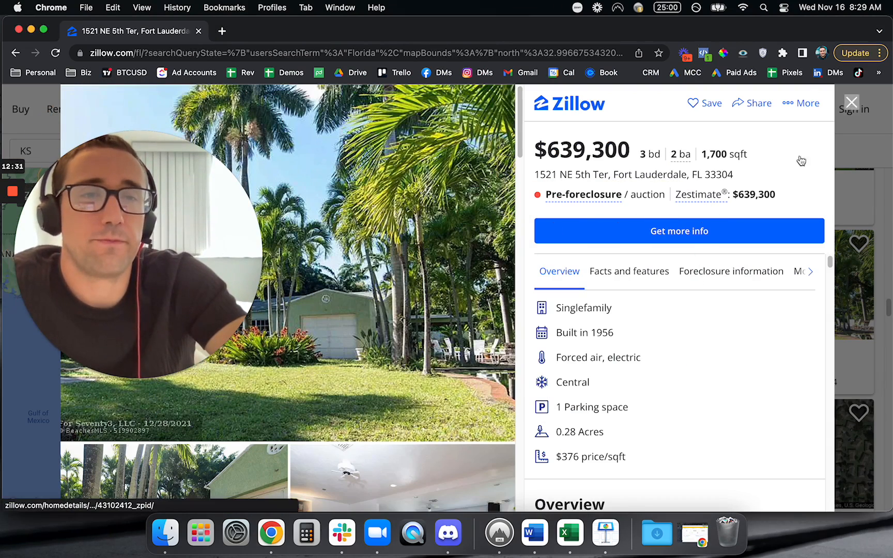
Close the Fort Lauderdale pre-foreclosure listing and scroll down the Florida results
click(852, 103)
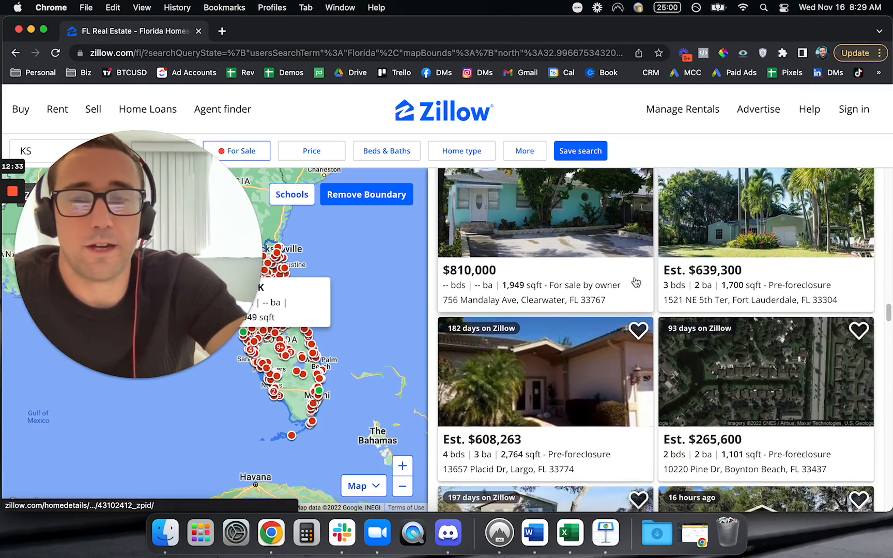
scroll(down, 3)
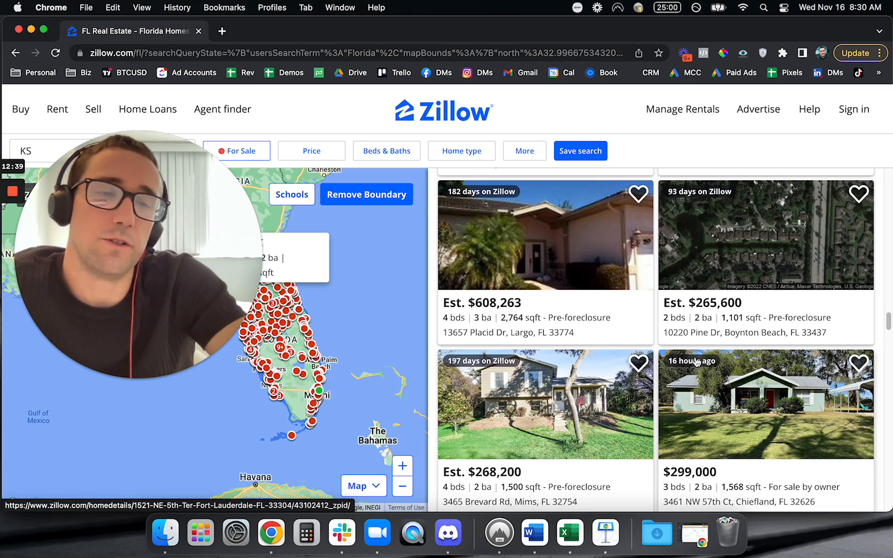
scroll(down, 3)
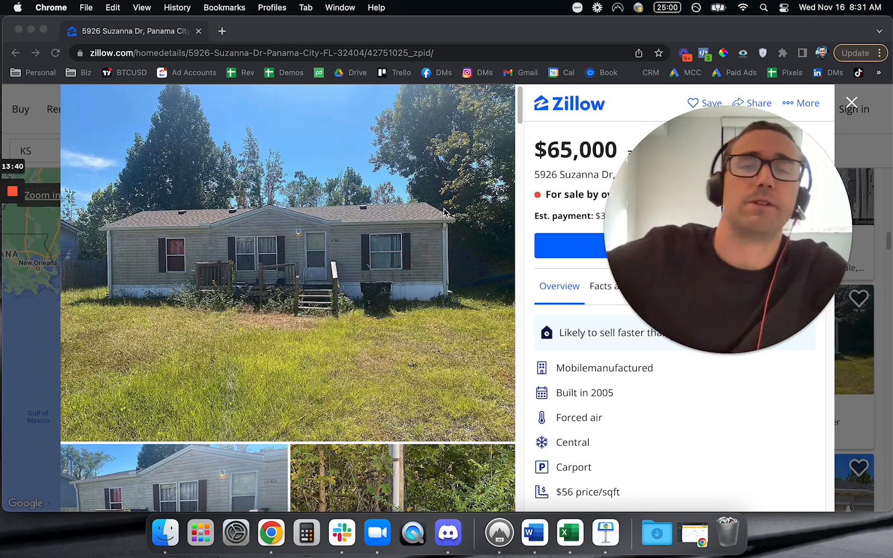
mouse_move(335, 269)
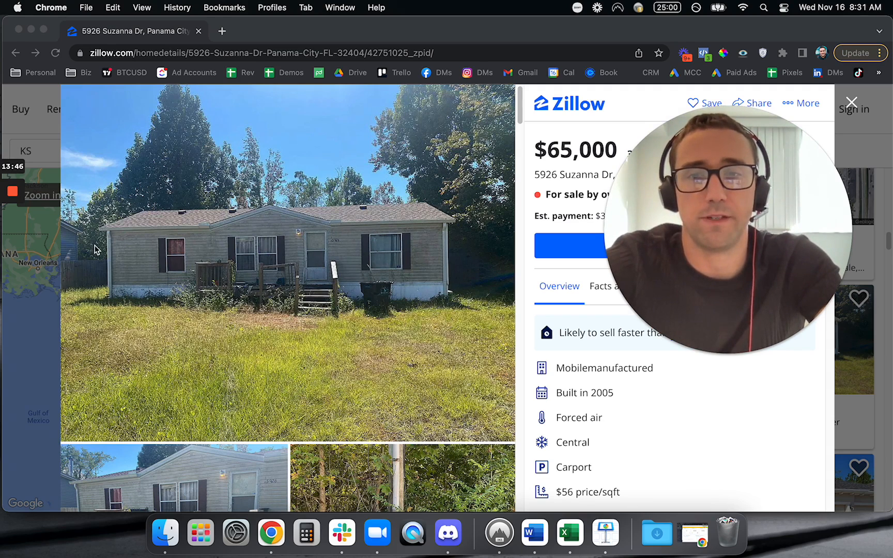
mouse_move(398, 306)
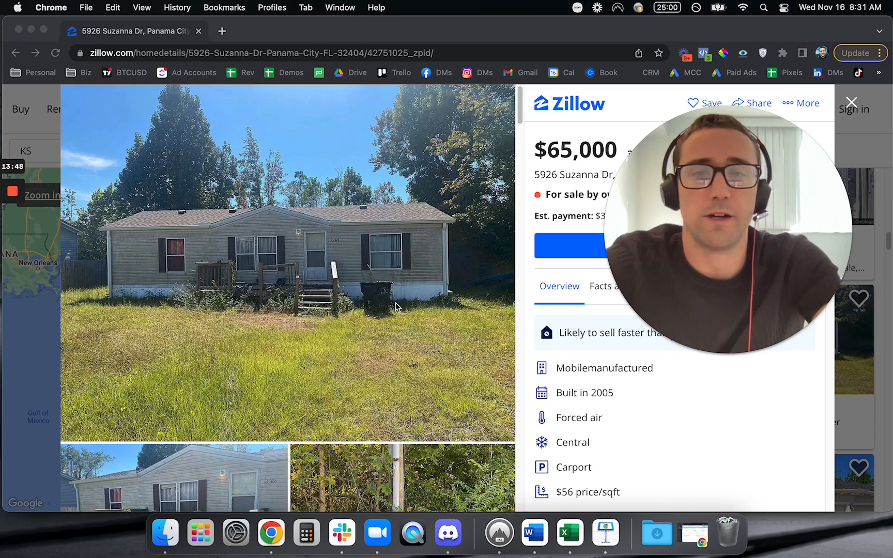
mouse_move(397, 289)
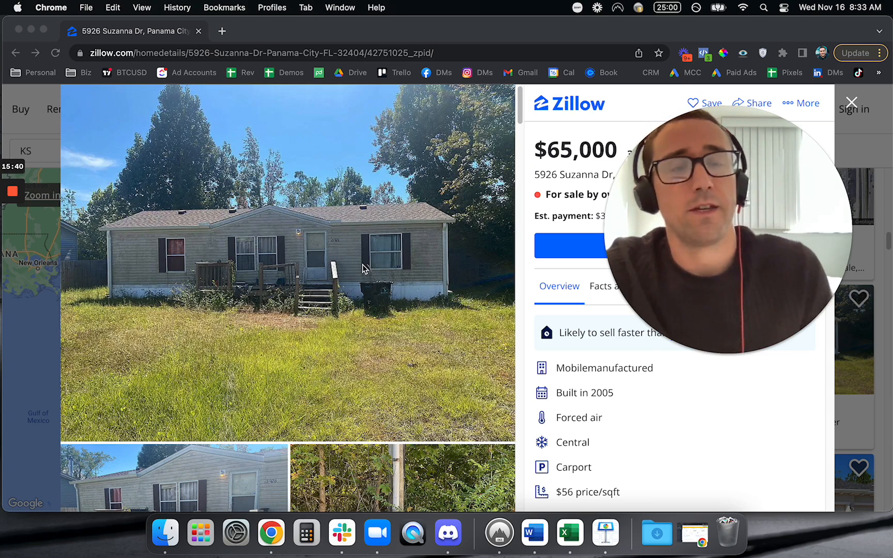
mouse_move(407, 257)
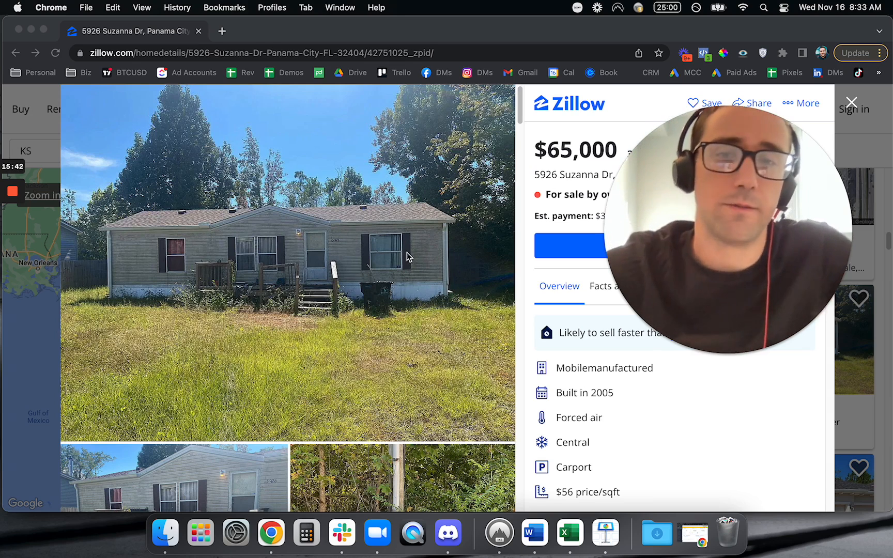